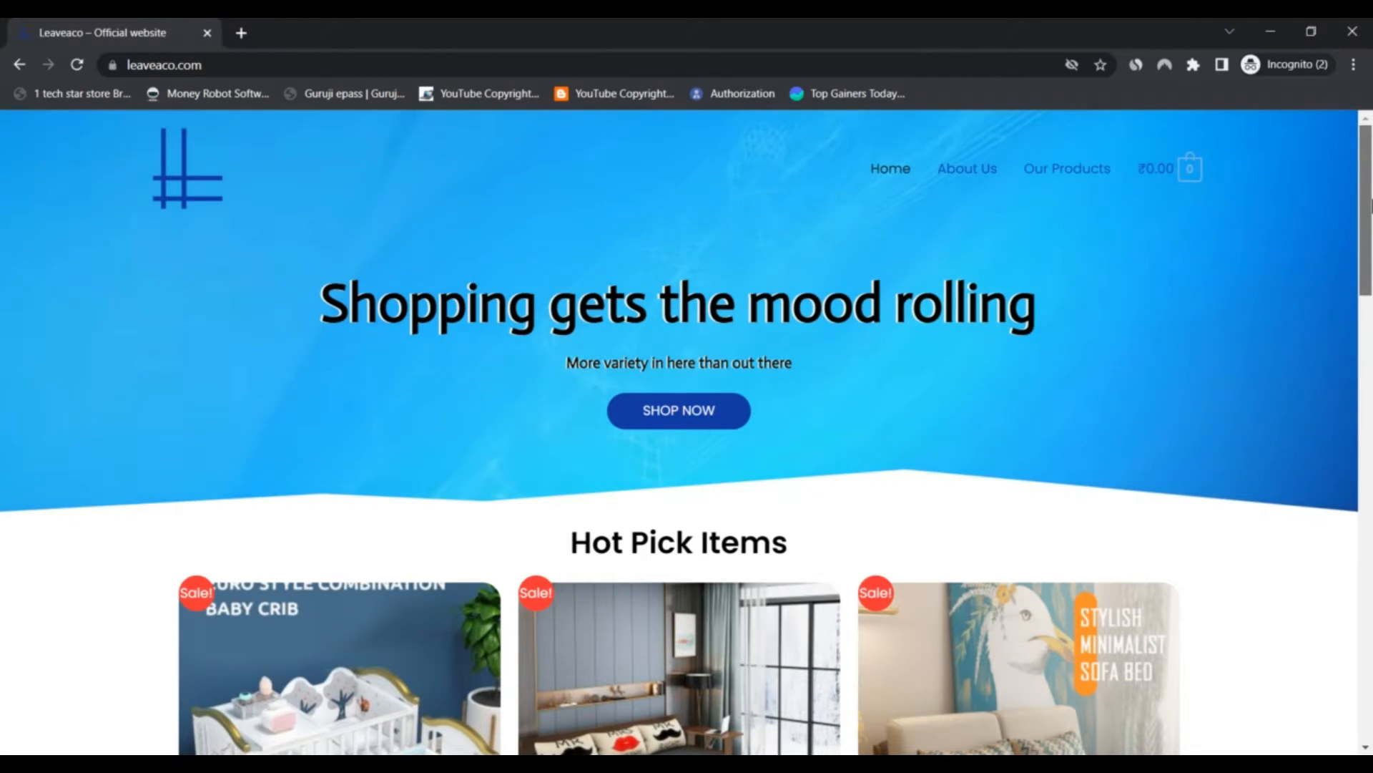
Step: Glance over the top of the homepage's Hot Pick Items grid and click a header menu item
scroll("down", 3)
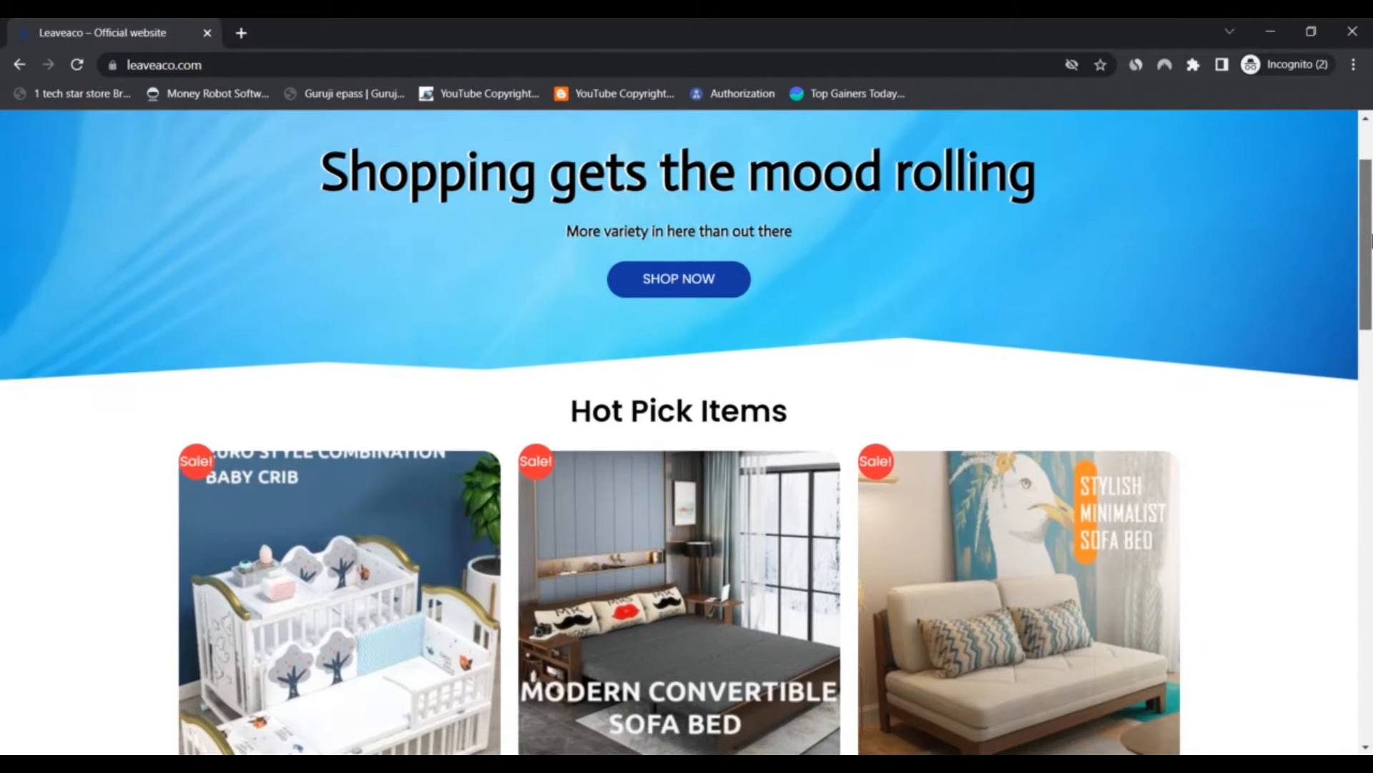
scroll("down", 3)
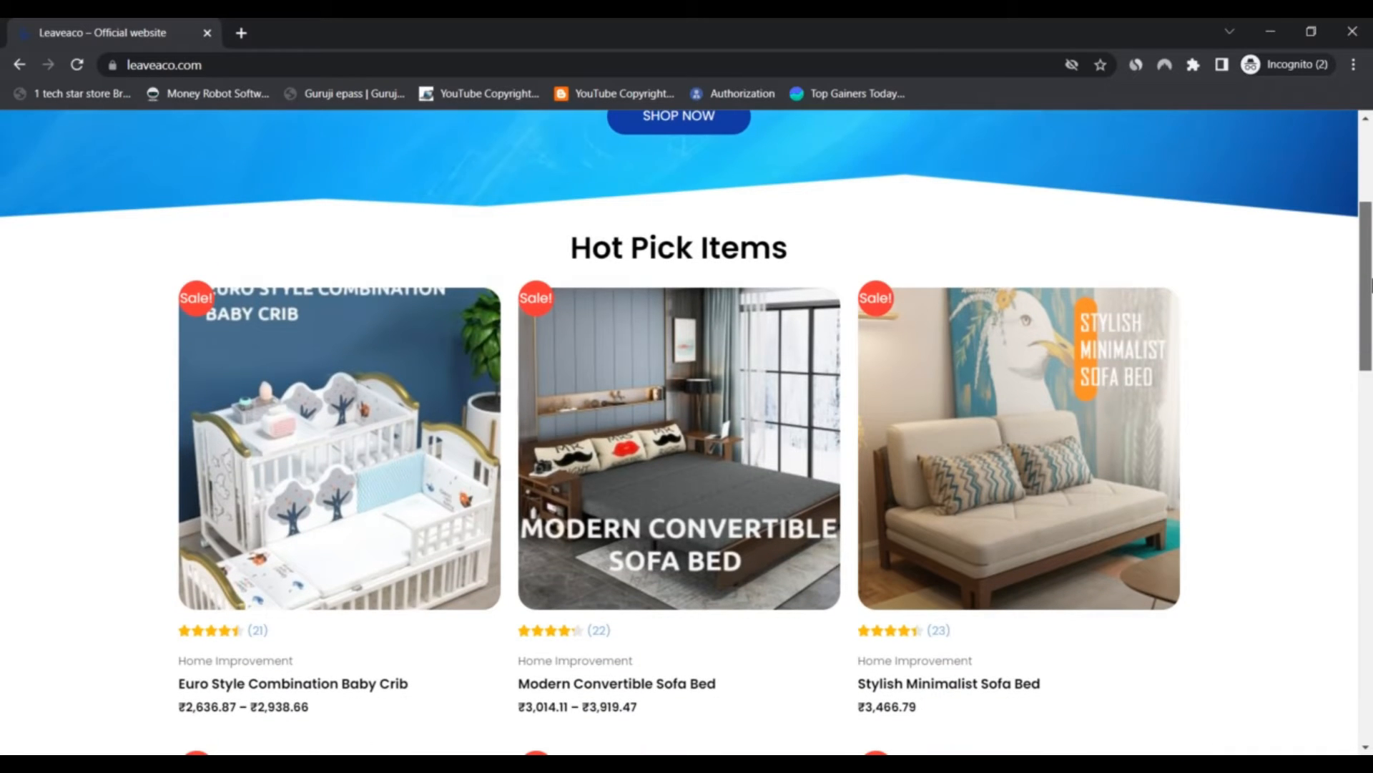
scroll("up", 3)
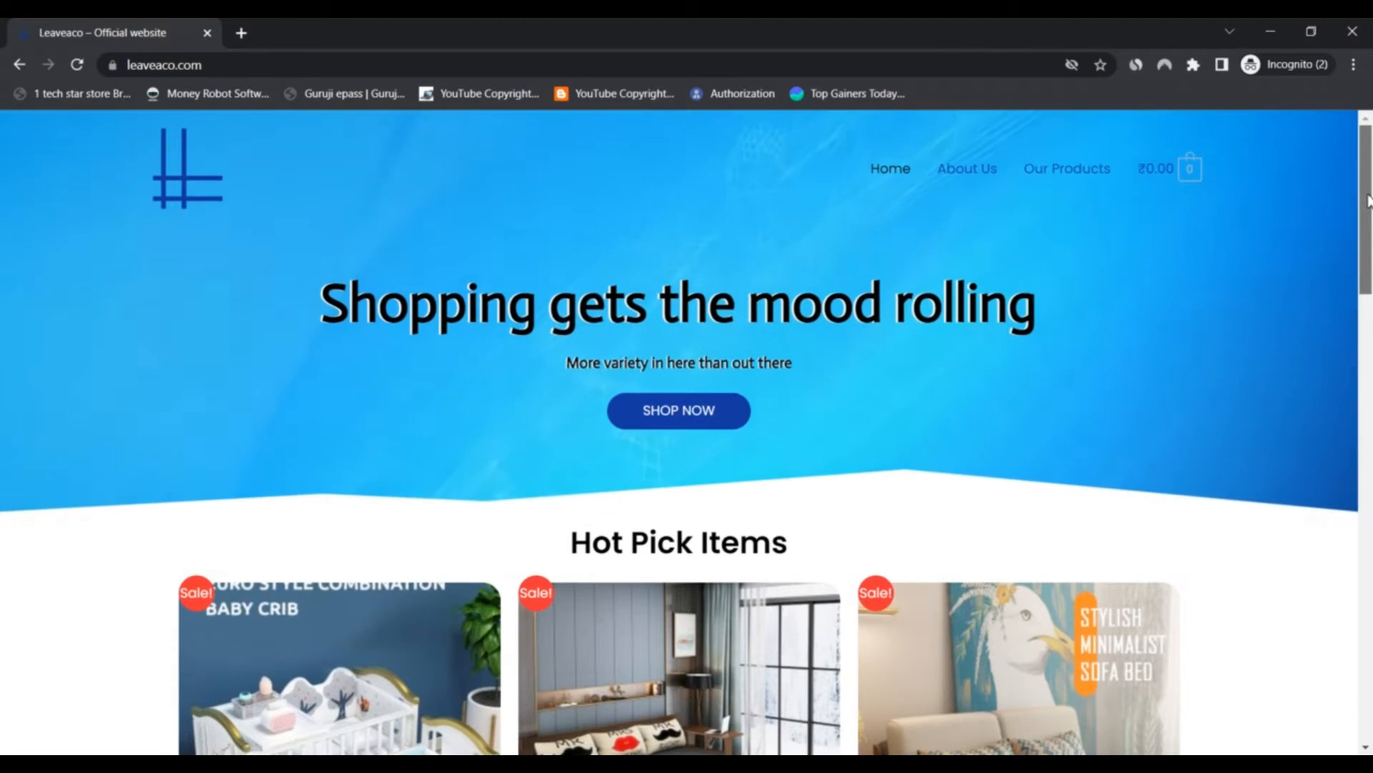
left_click(1189, 167)
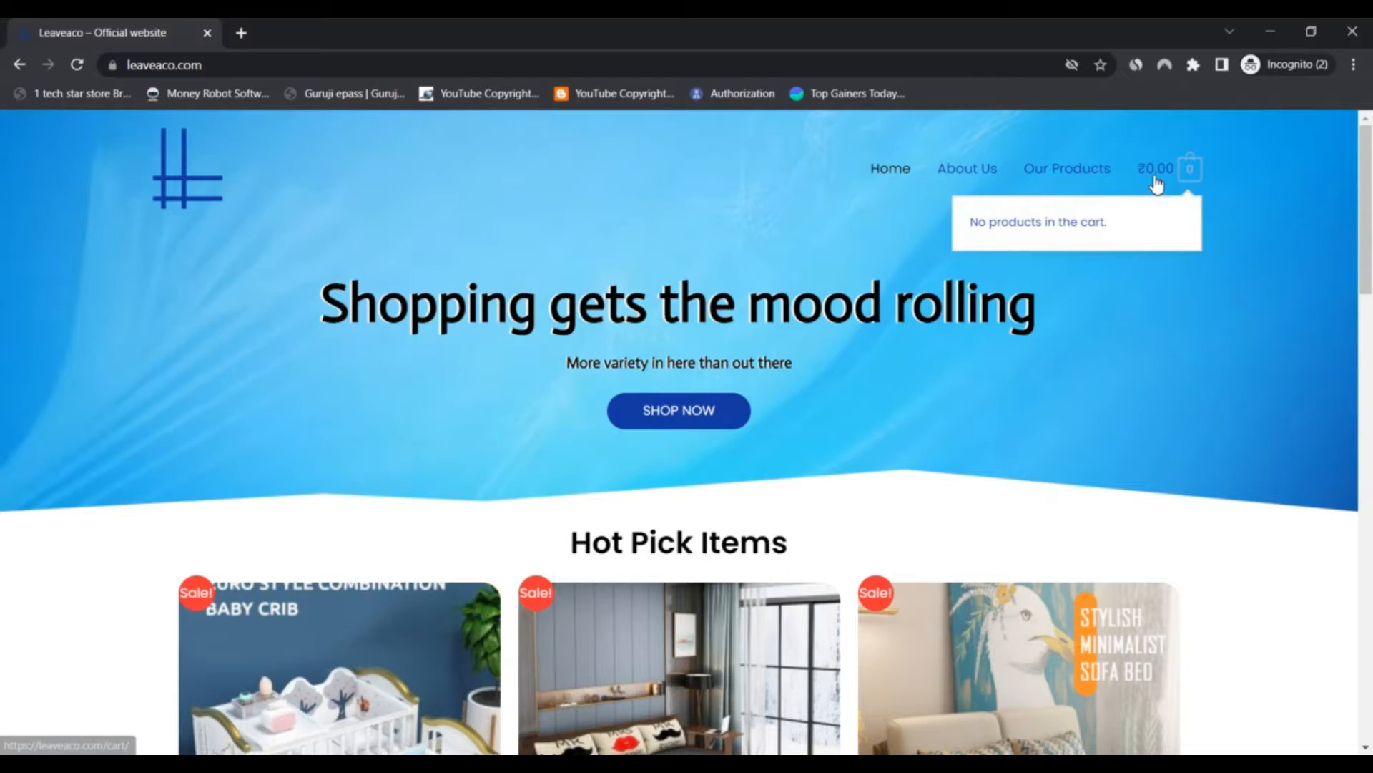
Step: Browse the Hot Pick Items down to the store guarantees, then load Our Products
scroll("down", 3)
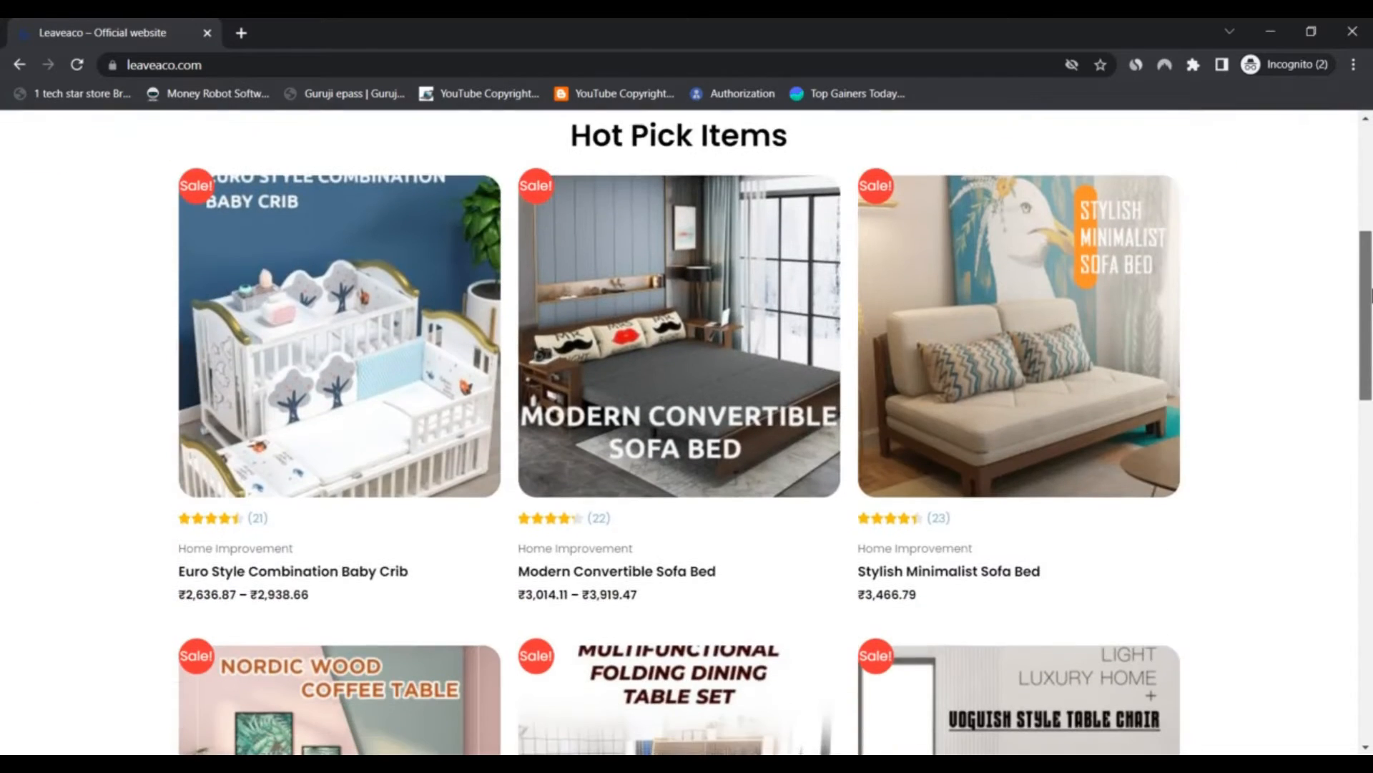
scroll("down", 3)
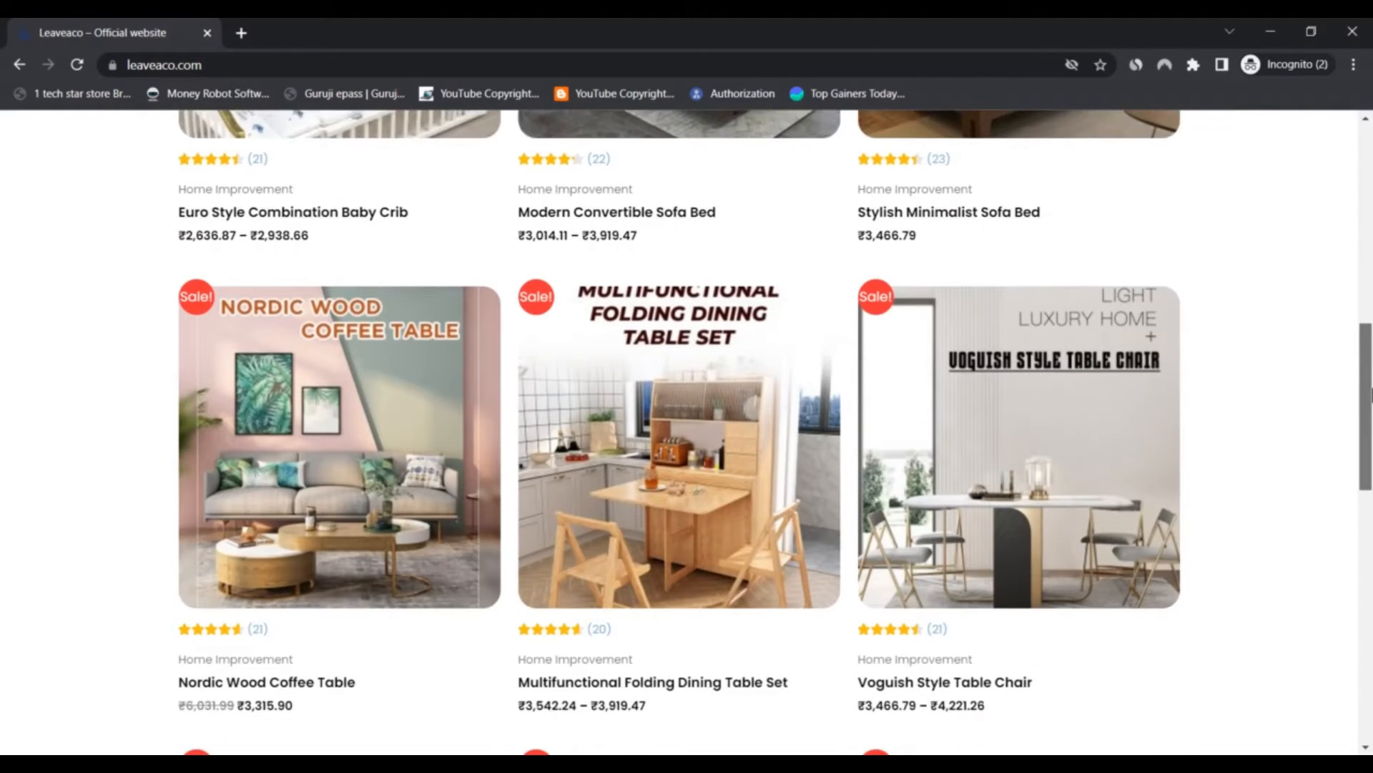
scroll("down", 3)
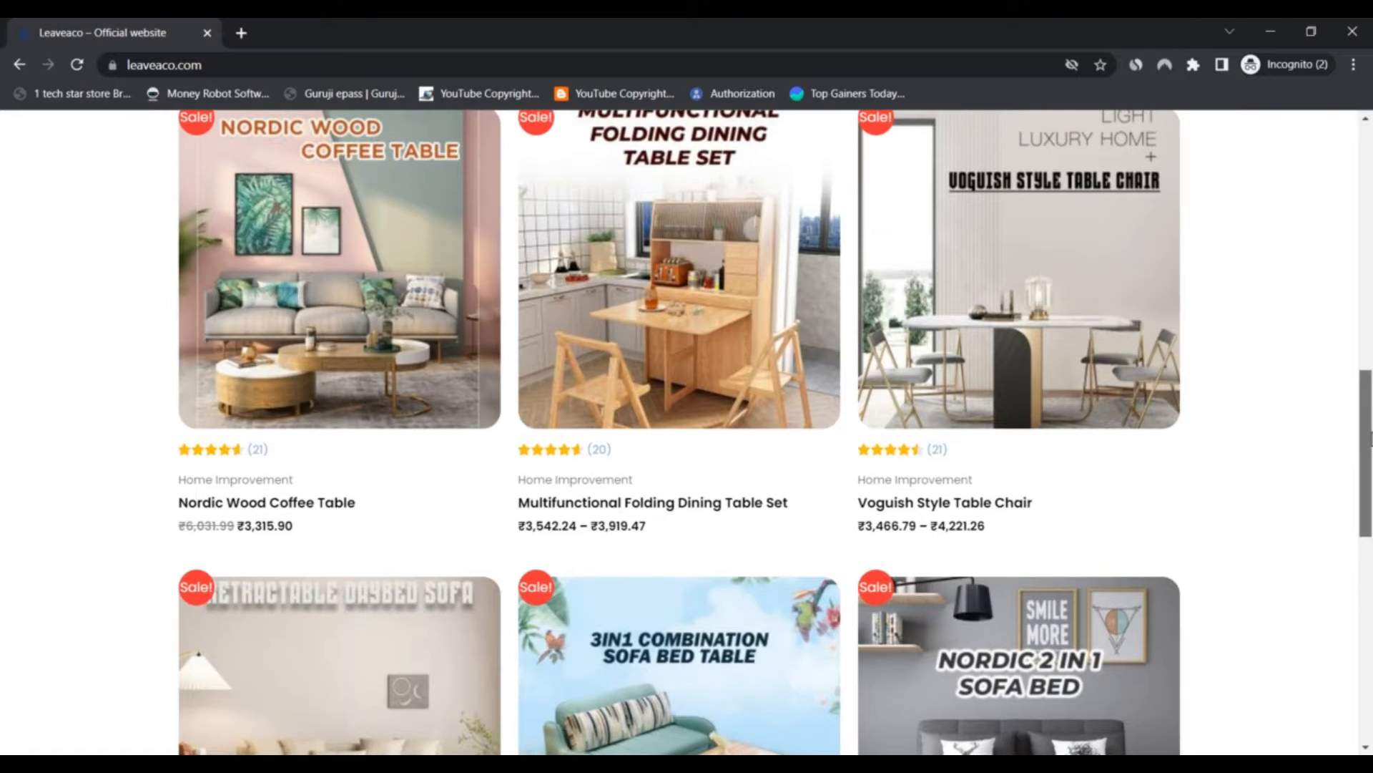
mouse_move(1238, 501)
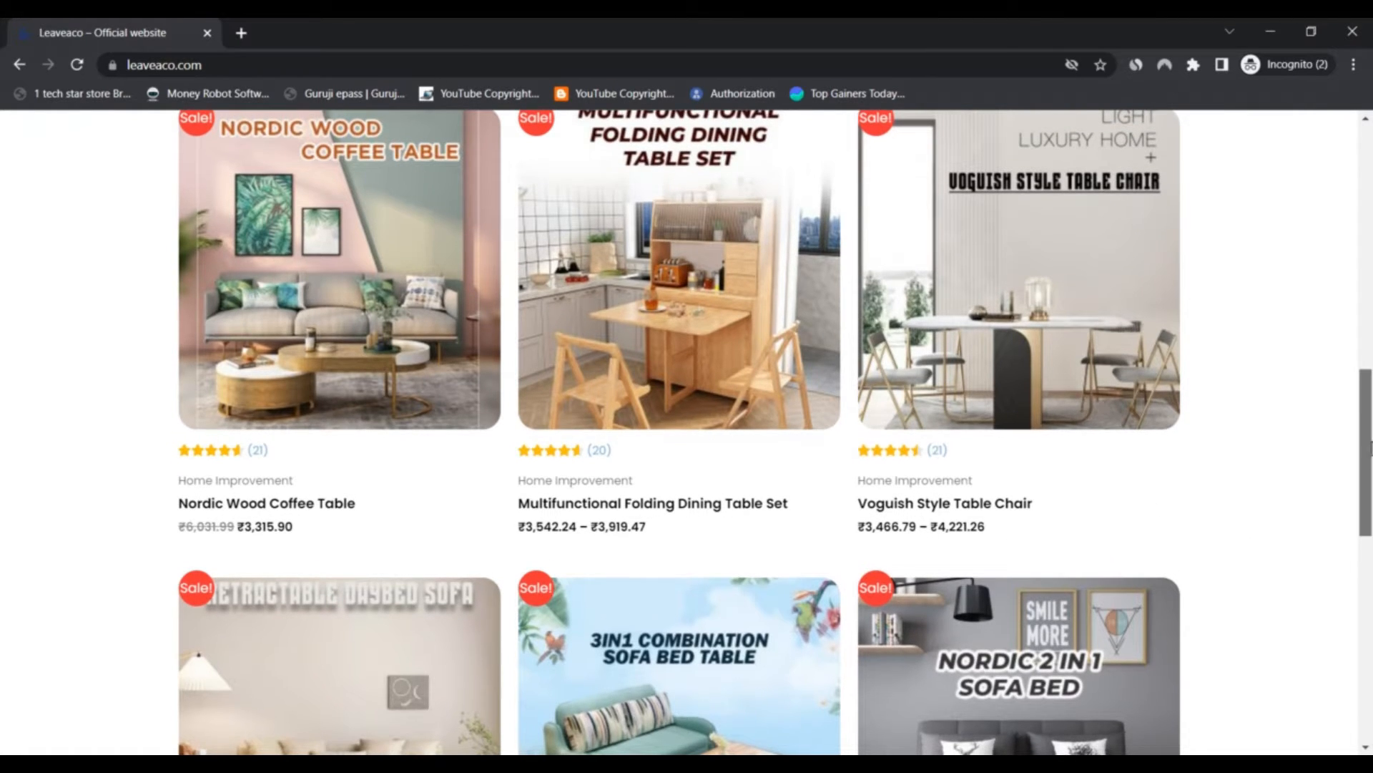
scroll("down", 3)
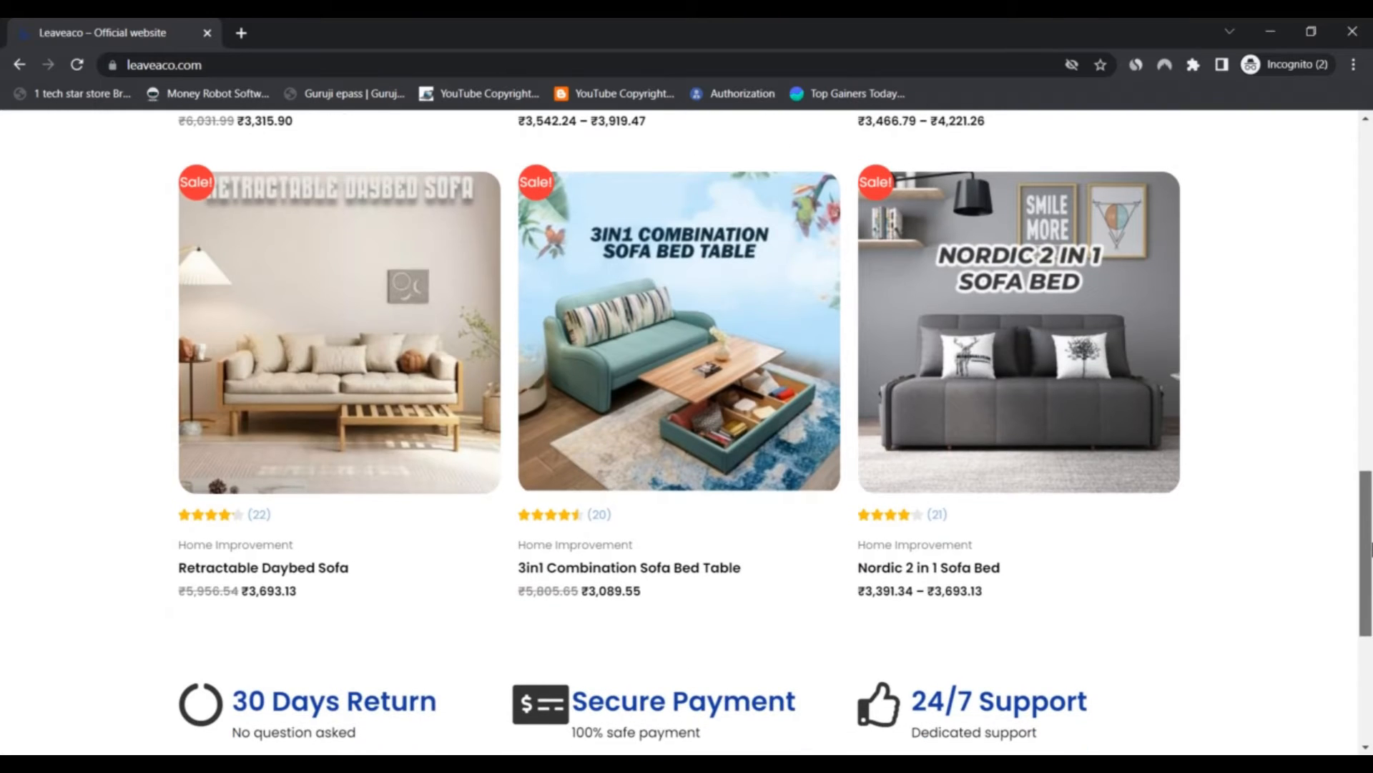
scroll("down", 3)
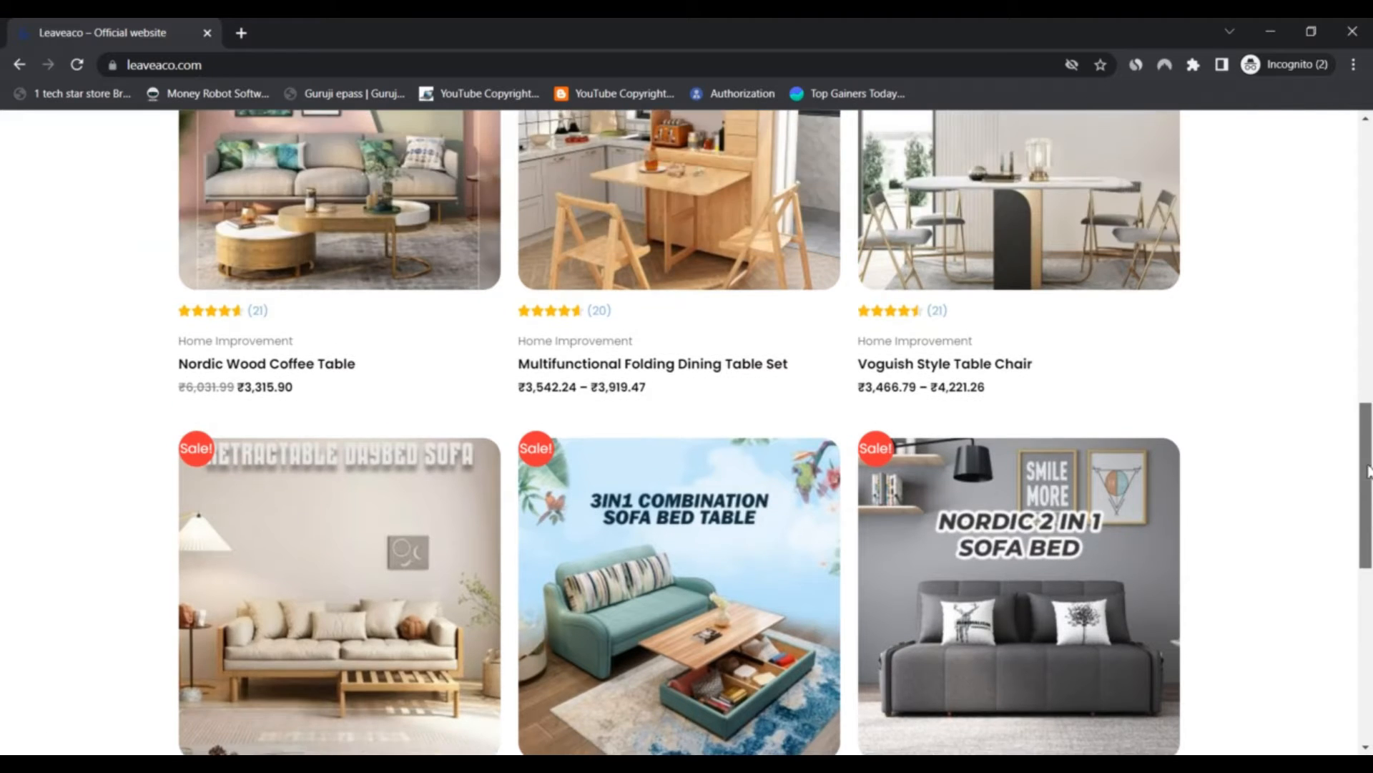
scroll("up", 3)
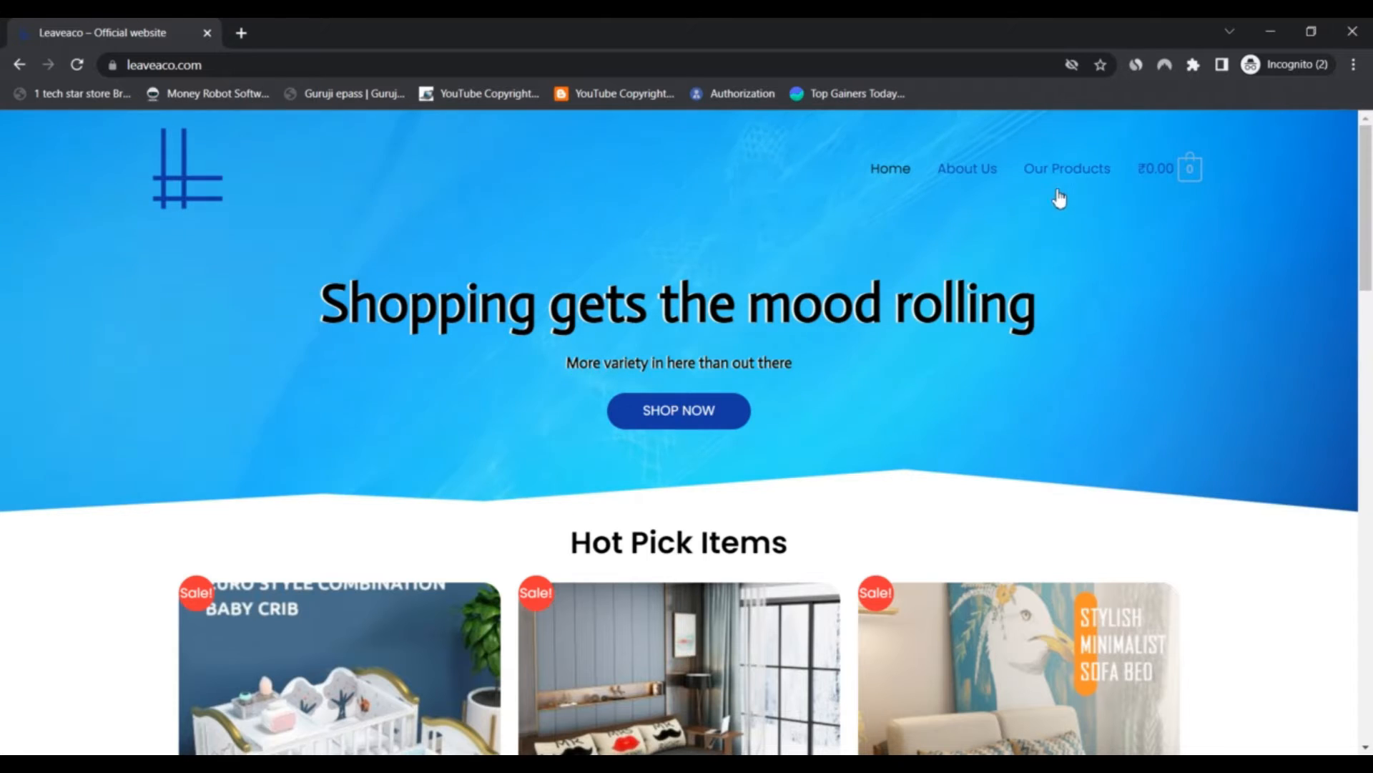
left_click(1066, 168)
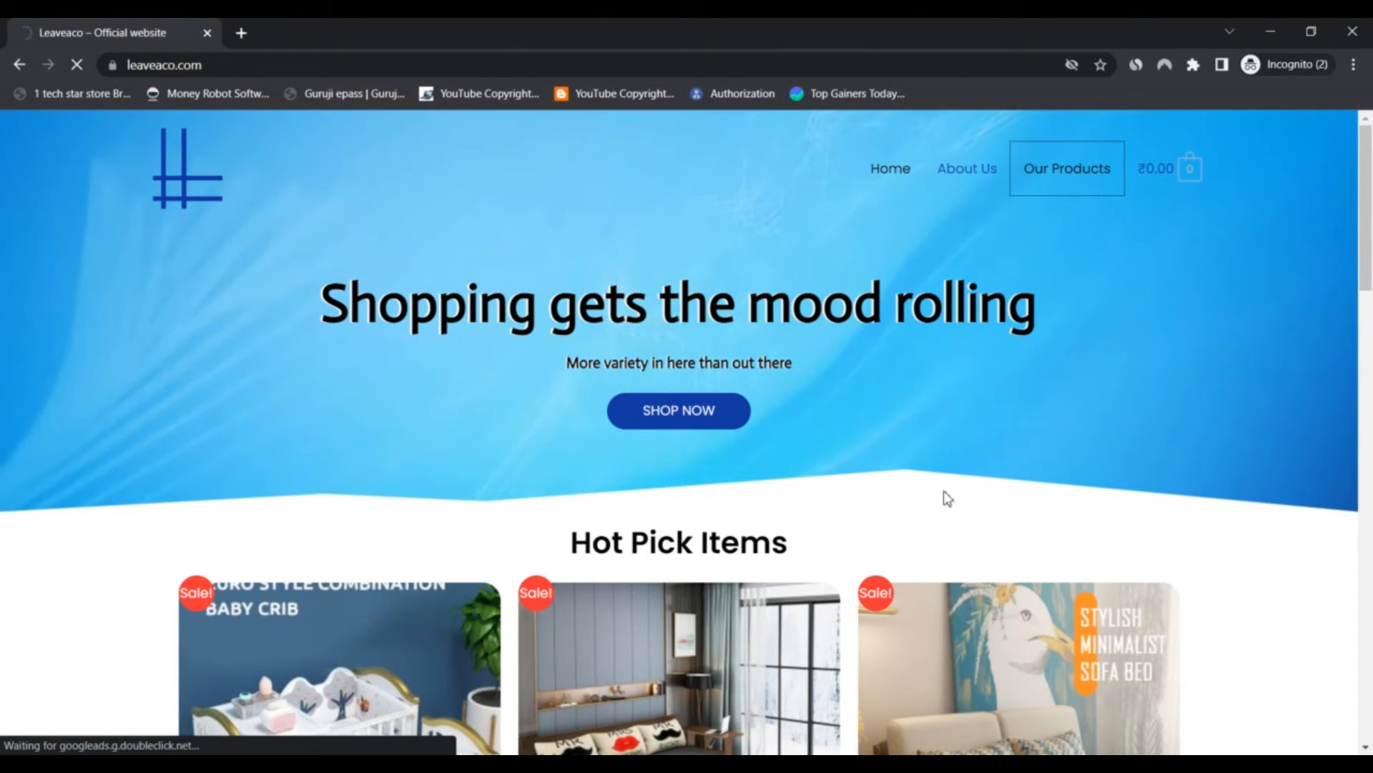
Step: Scroll shop page 1 down past the Nordic Wood Coffee Table and sofa bed row
left_click(1067, 168)
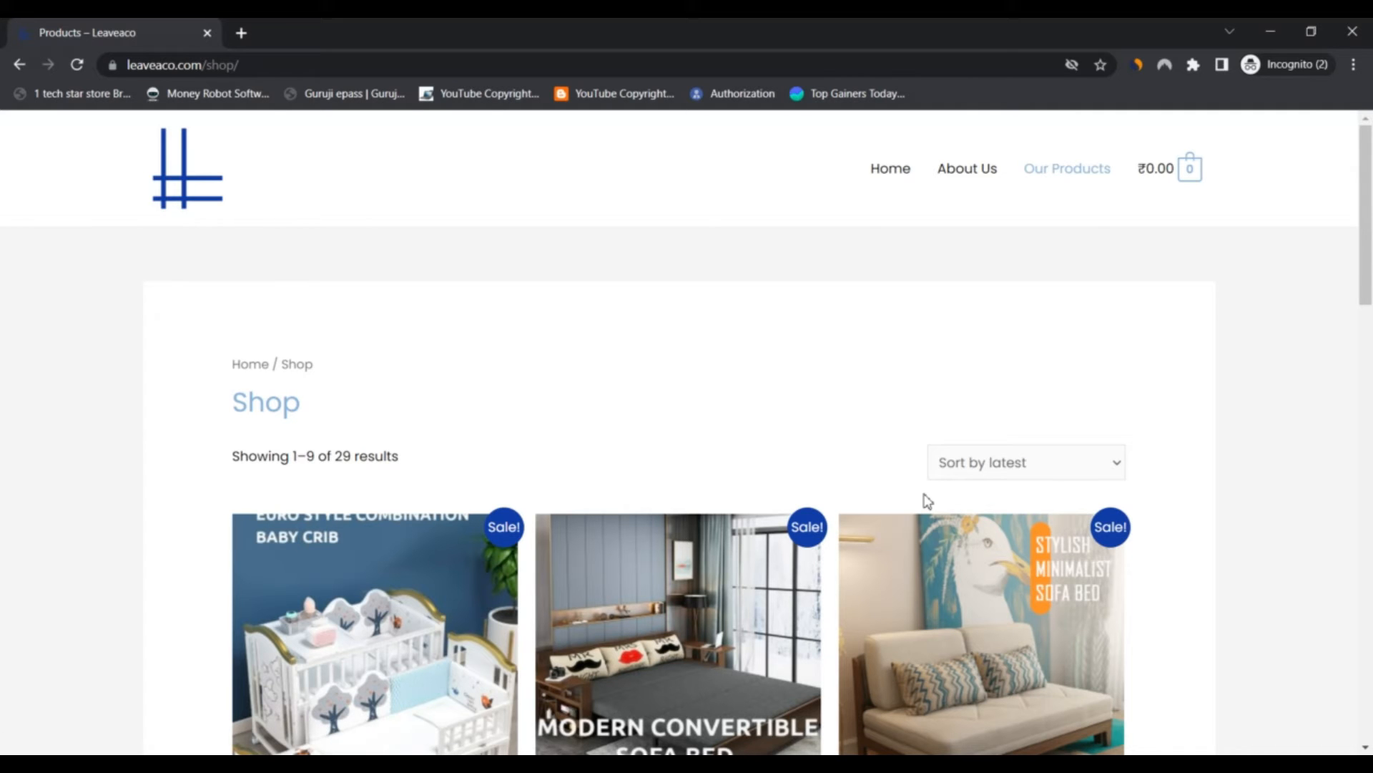
scroll("down", 3)
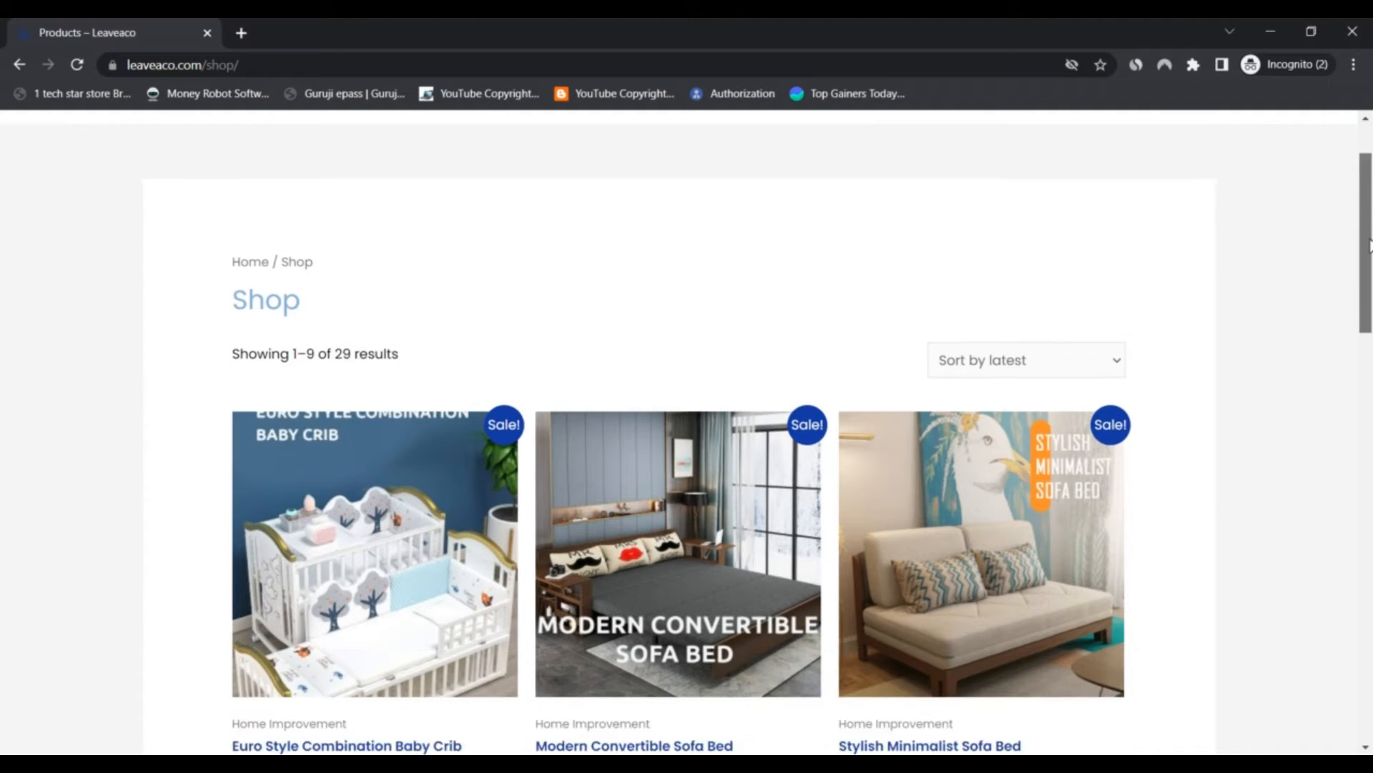
scroll("down", 3)
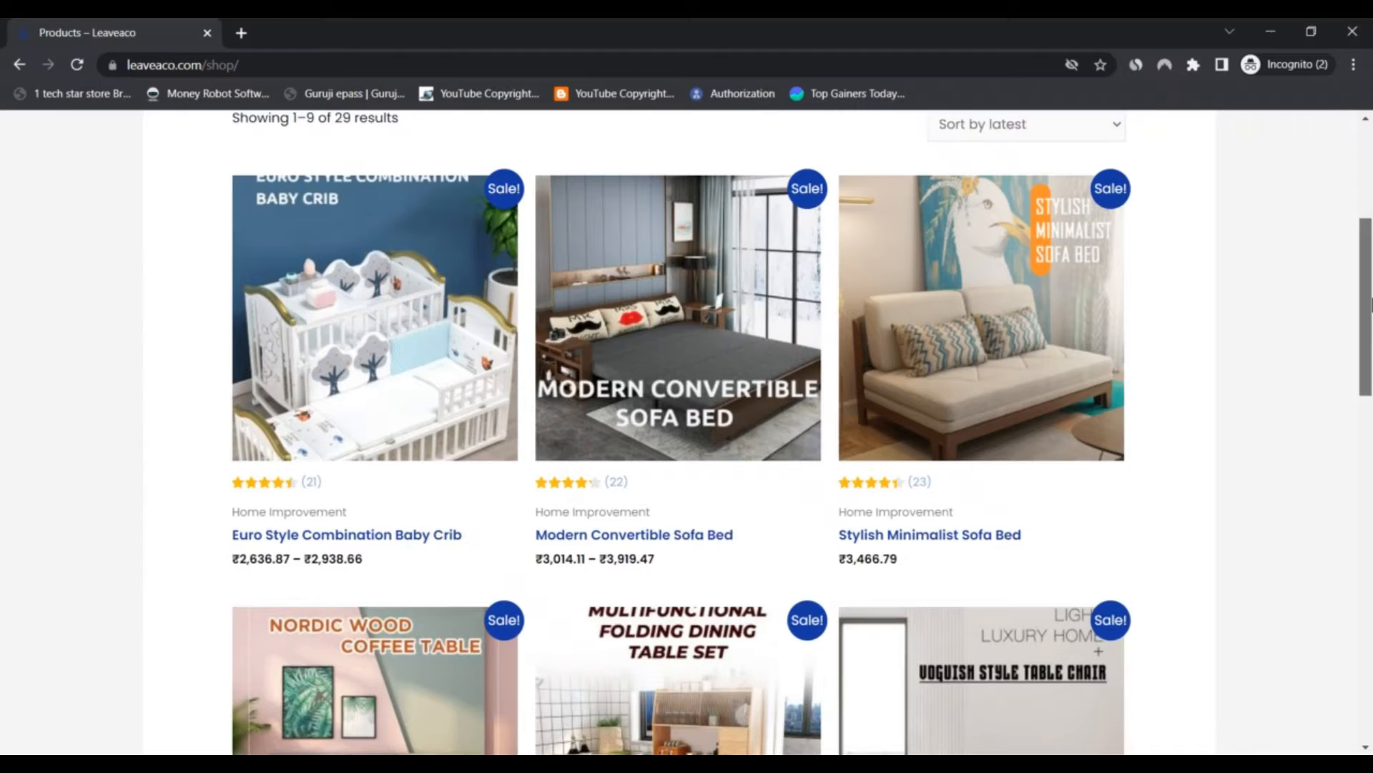
scroll("down", 3)
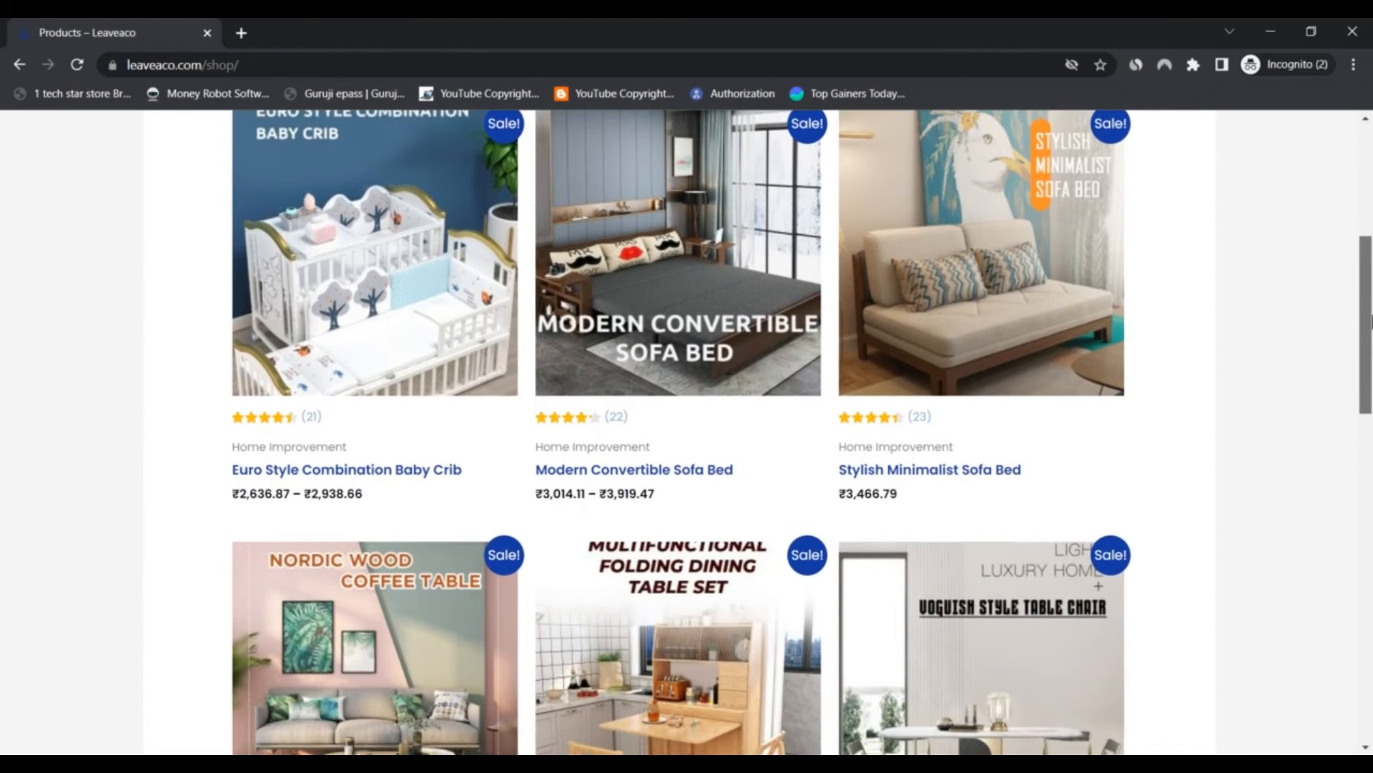
scroll("down", 3)
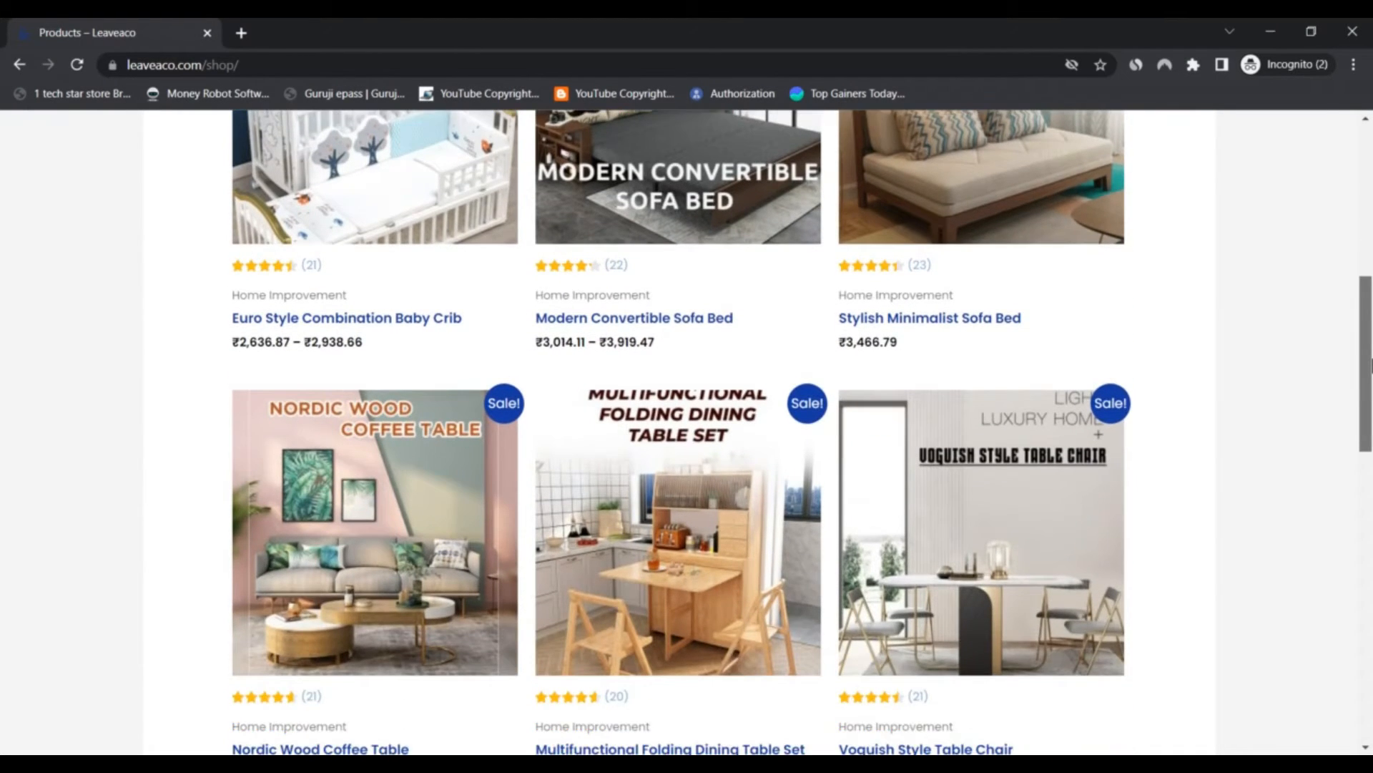
scroll("down", 3)
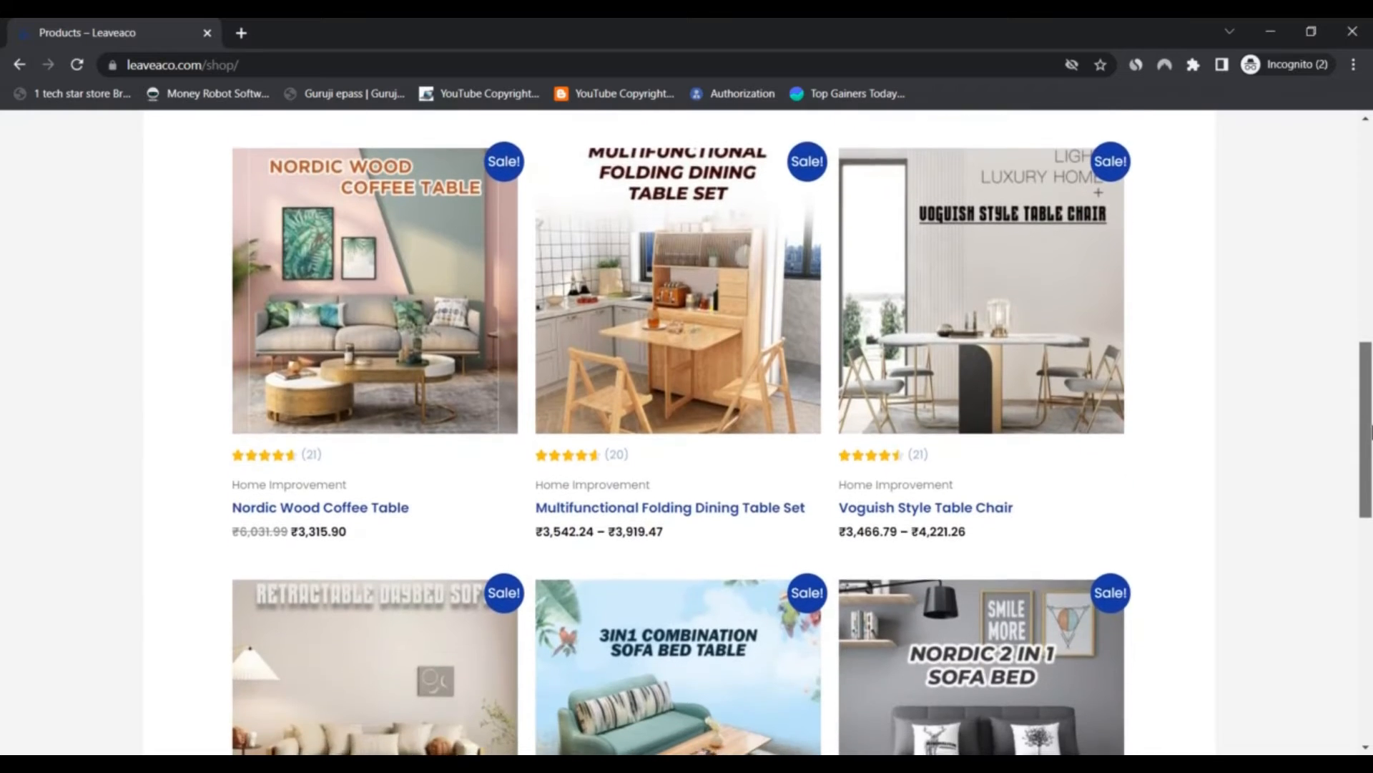
scroll("down", 3)
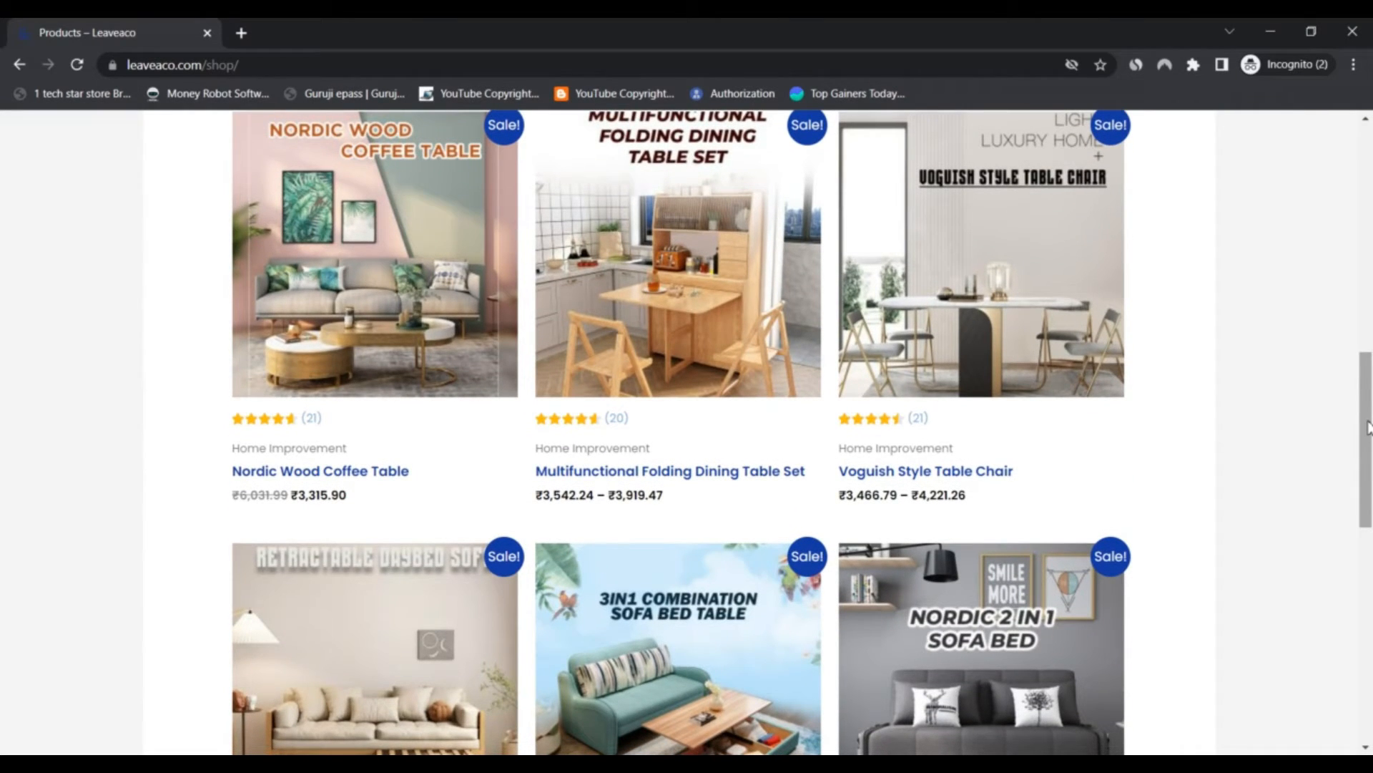
scroll("down", 3)
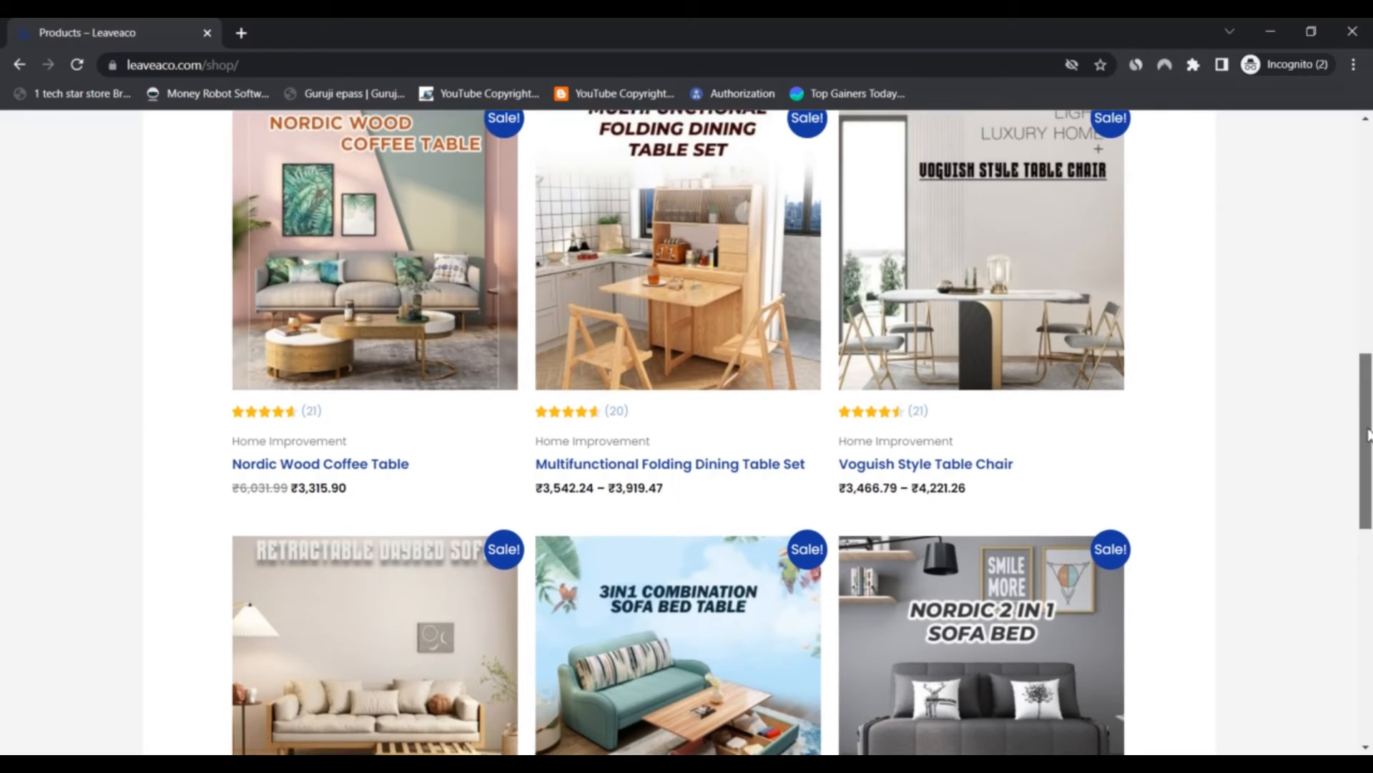
scroll("down", 3)
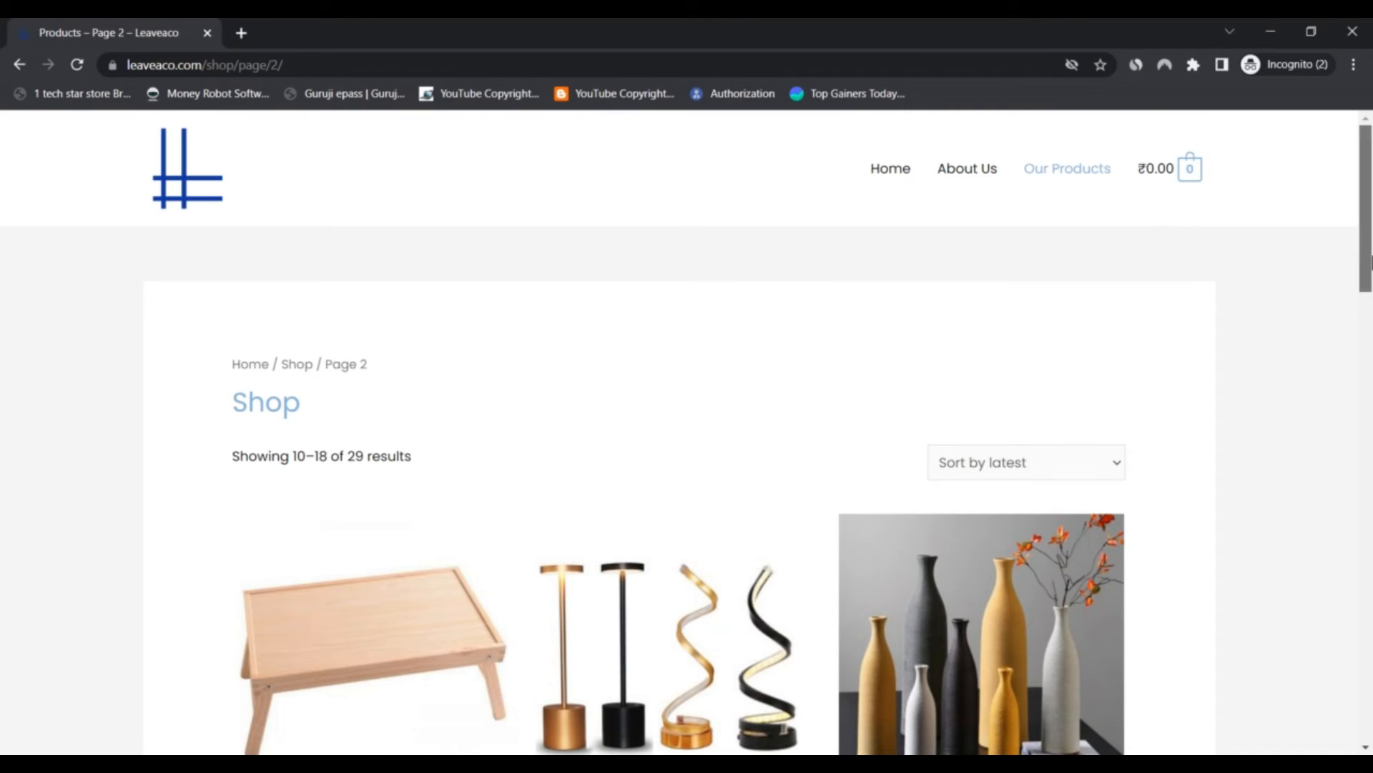
Step: Look through shop page 2's unrated lamps, vases and clothes racks
scroll("down", 3)
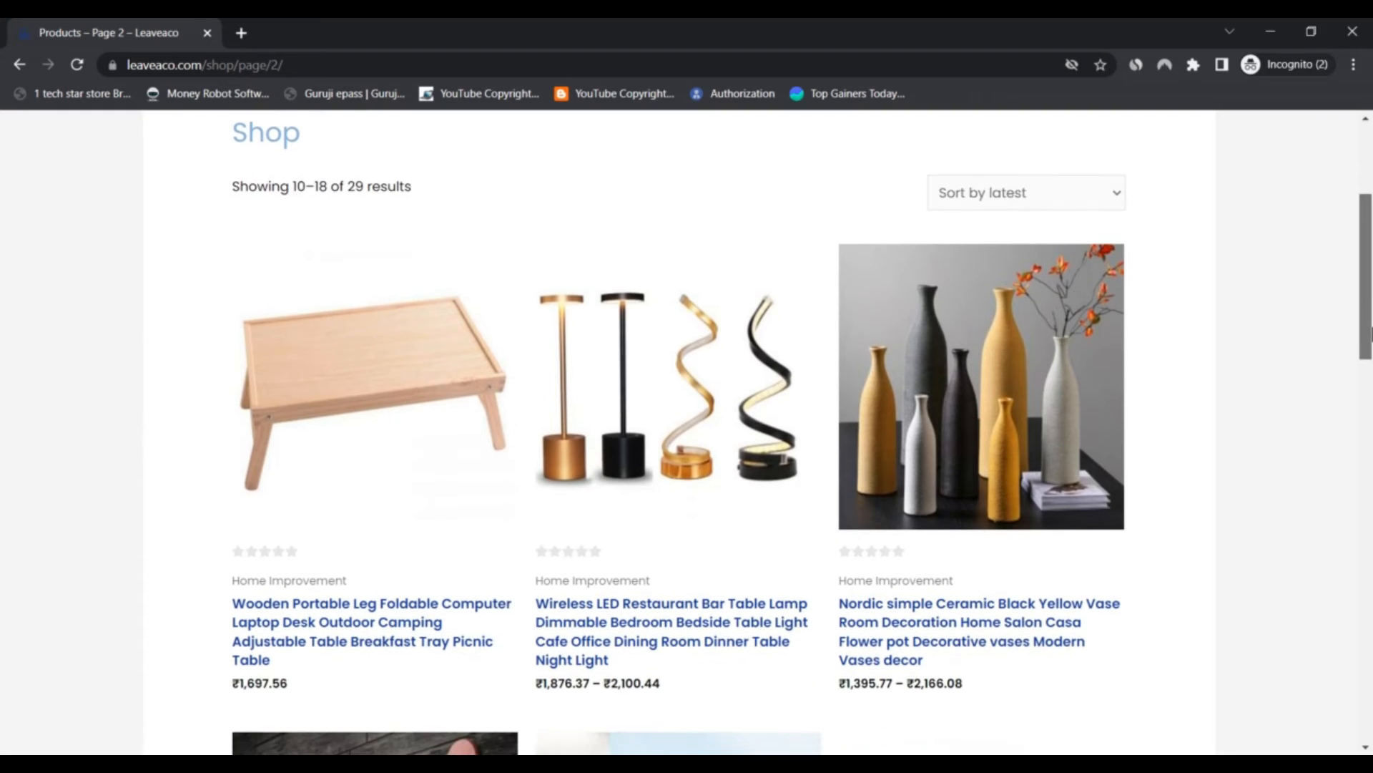
scroll("down", 3)
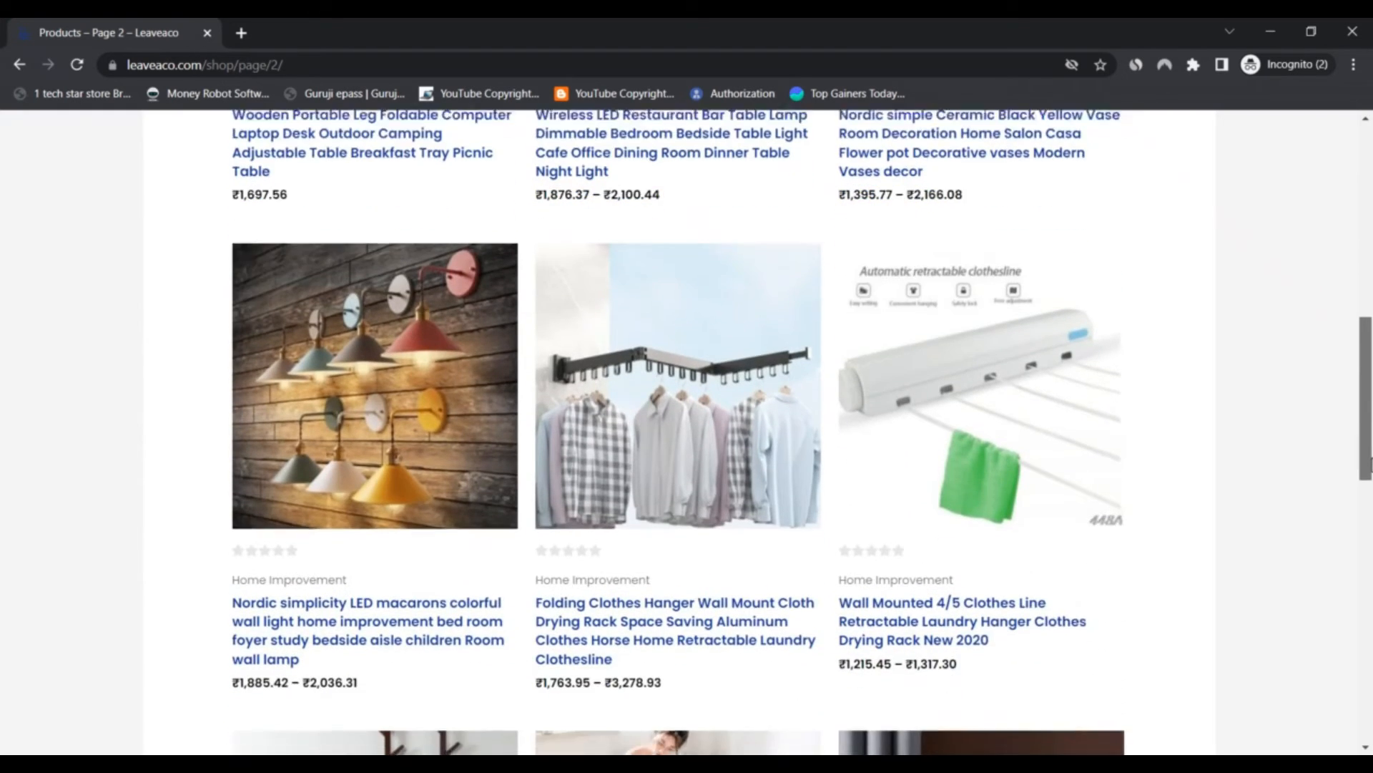
scroll("down", 3)
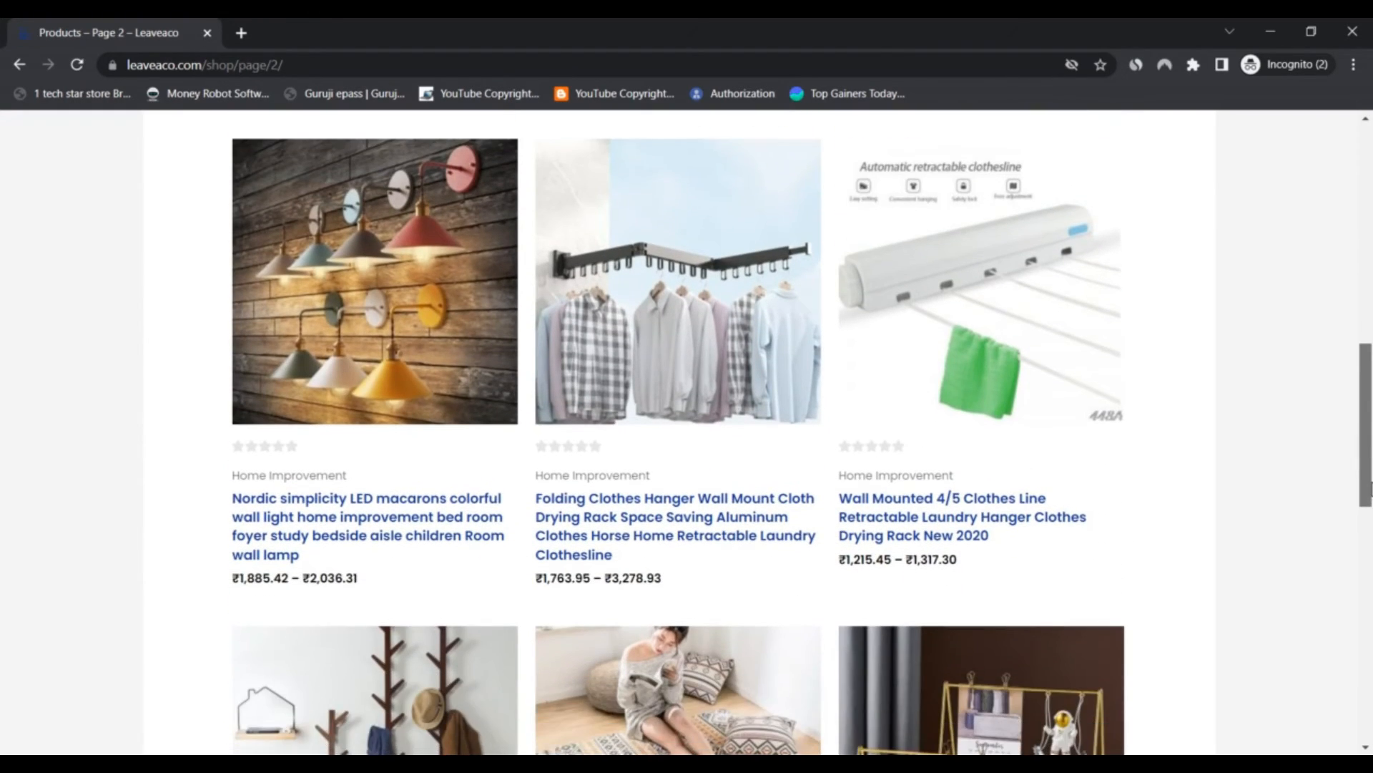
scroll("down", 3)
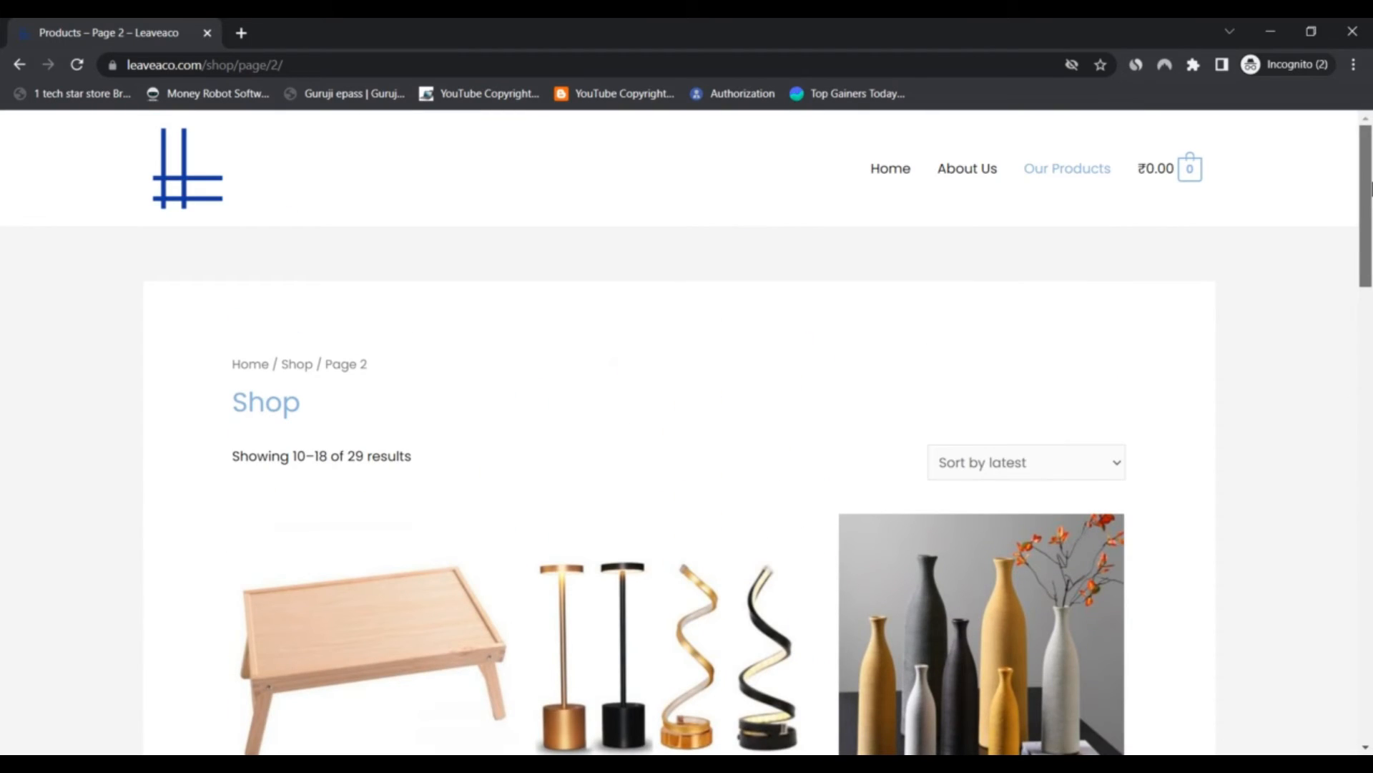
mouse_move(889, 168)
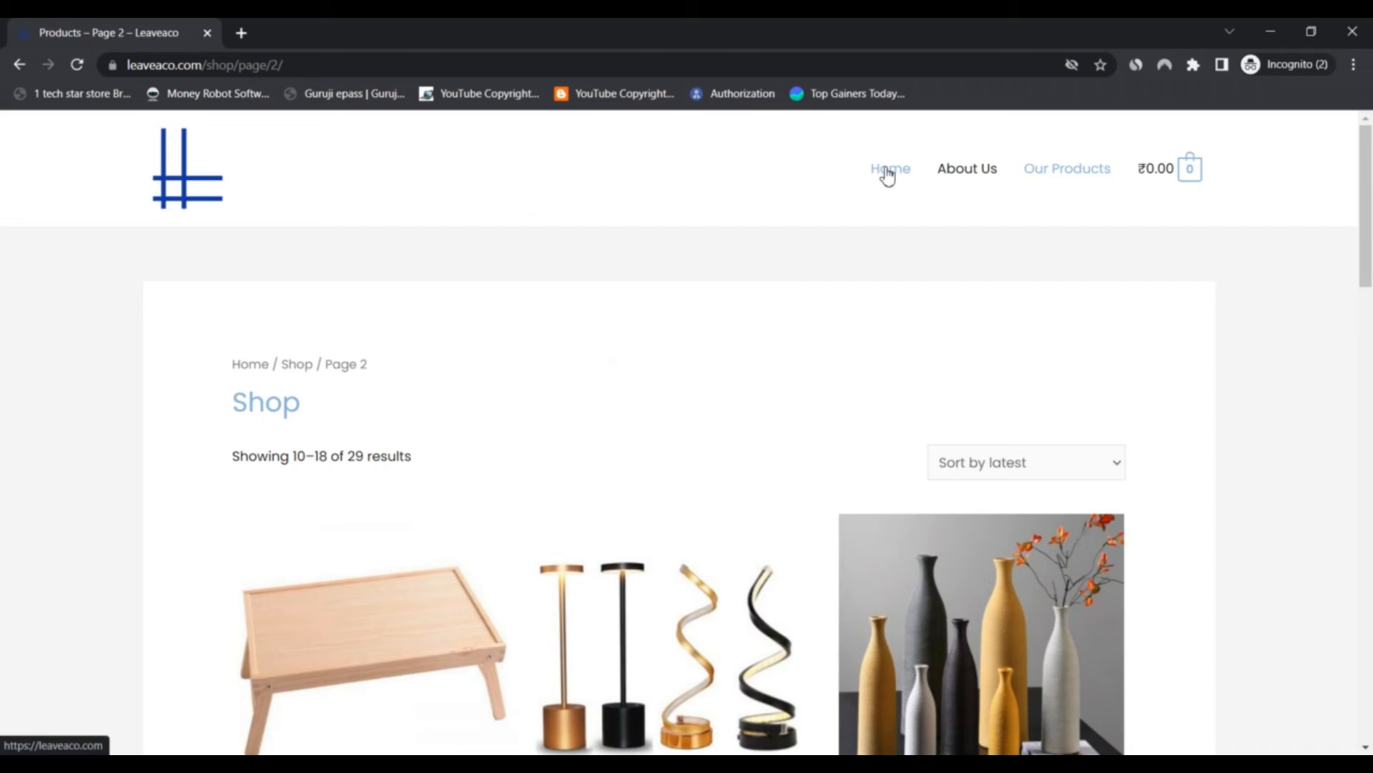
Step: Go back Home and scroll through the rated Hot Pick sale furniture, then back up
left_click(890, 168)
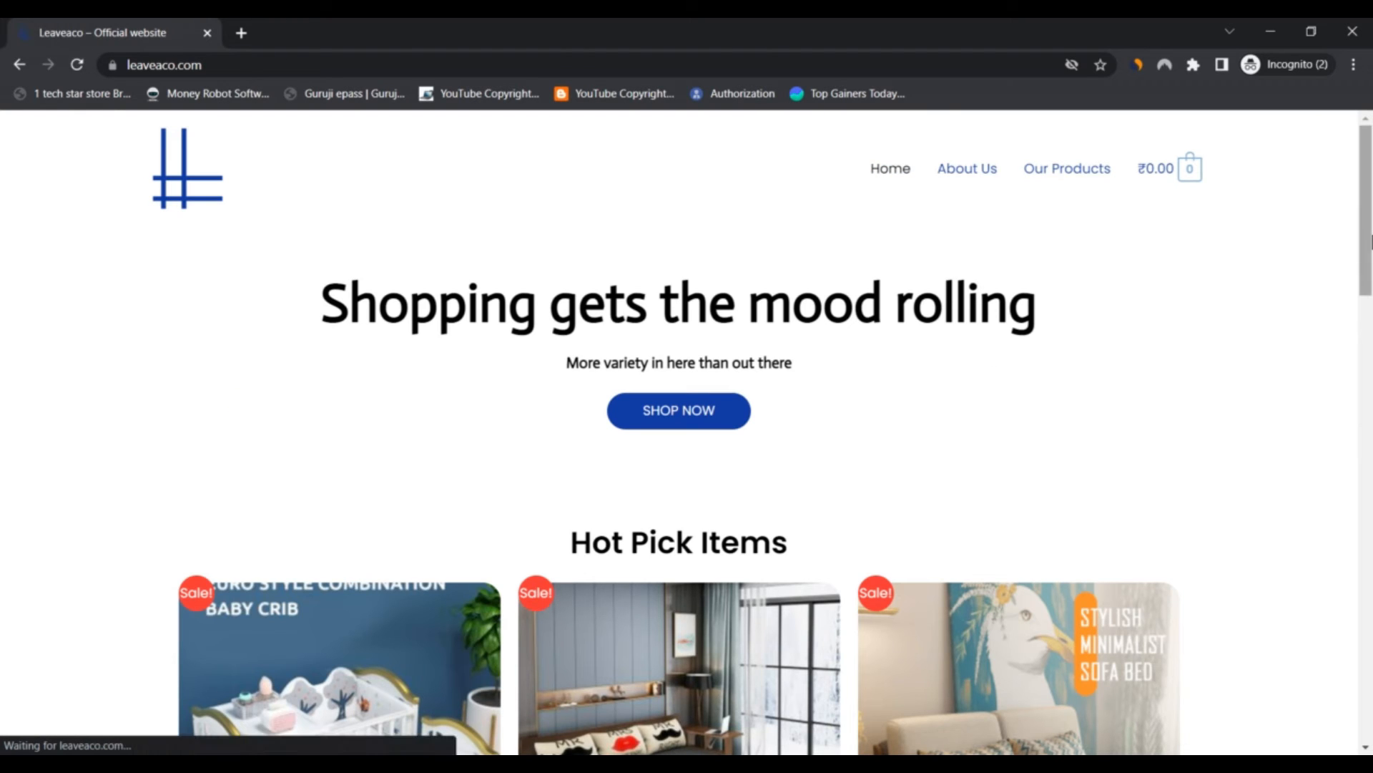
scroll("down", 3)
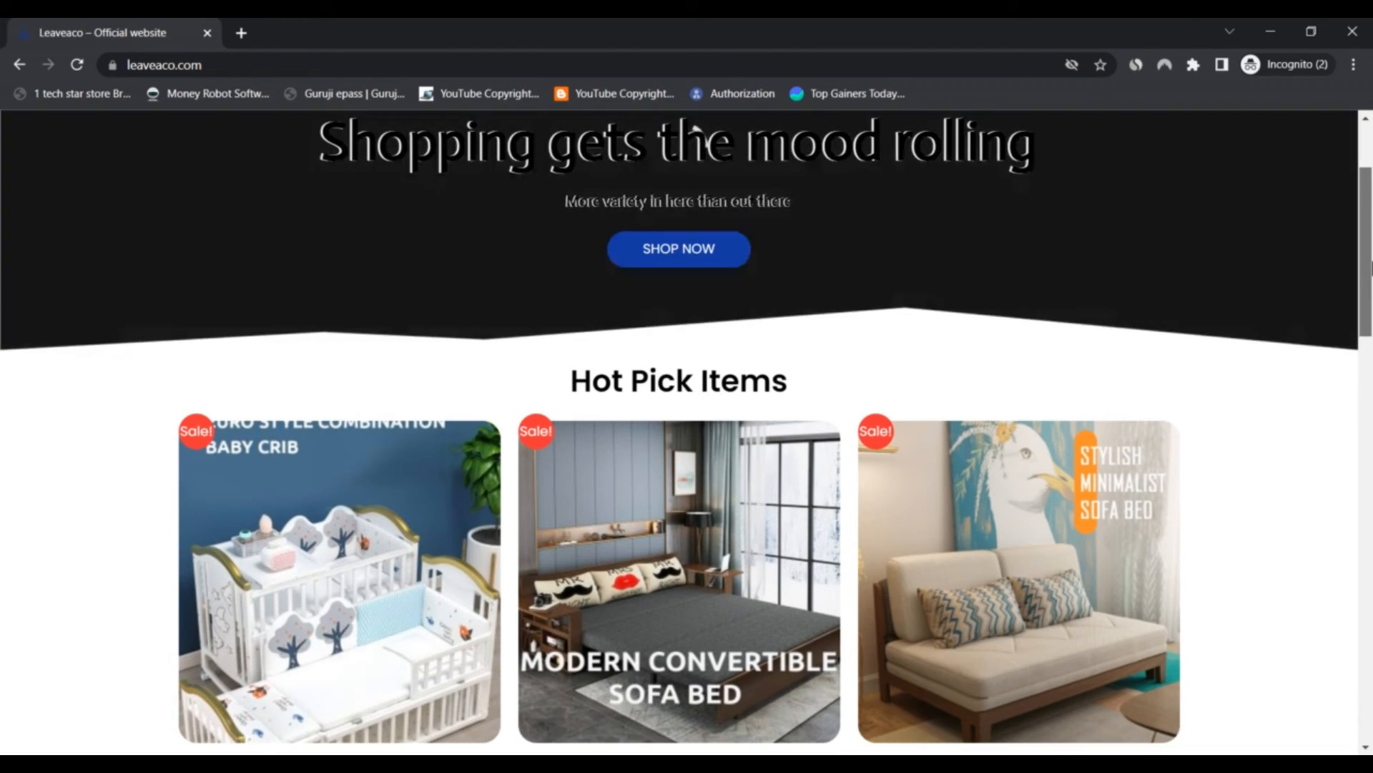
scroll("down", 3)
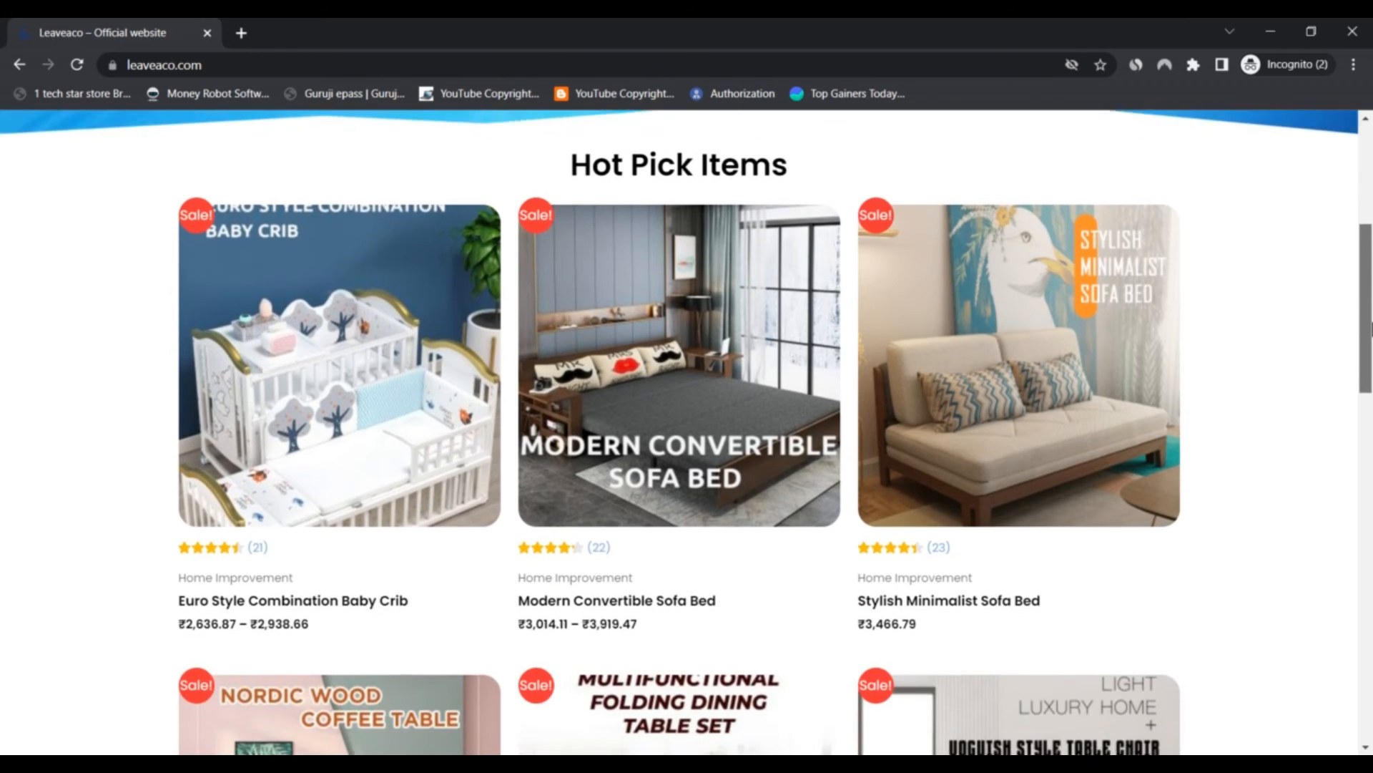
scroll("down", 3)
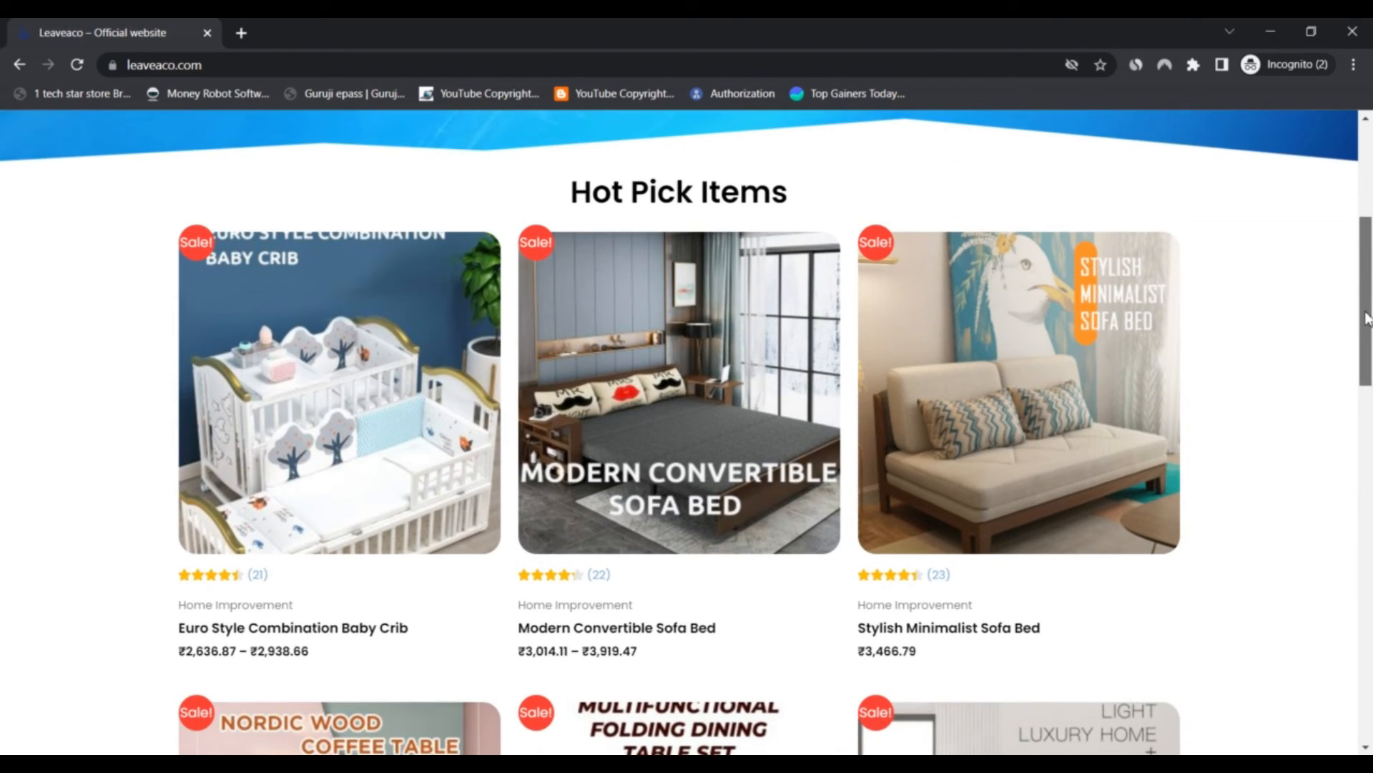
scroll("down", 3)
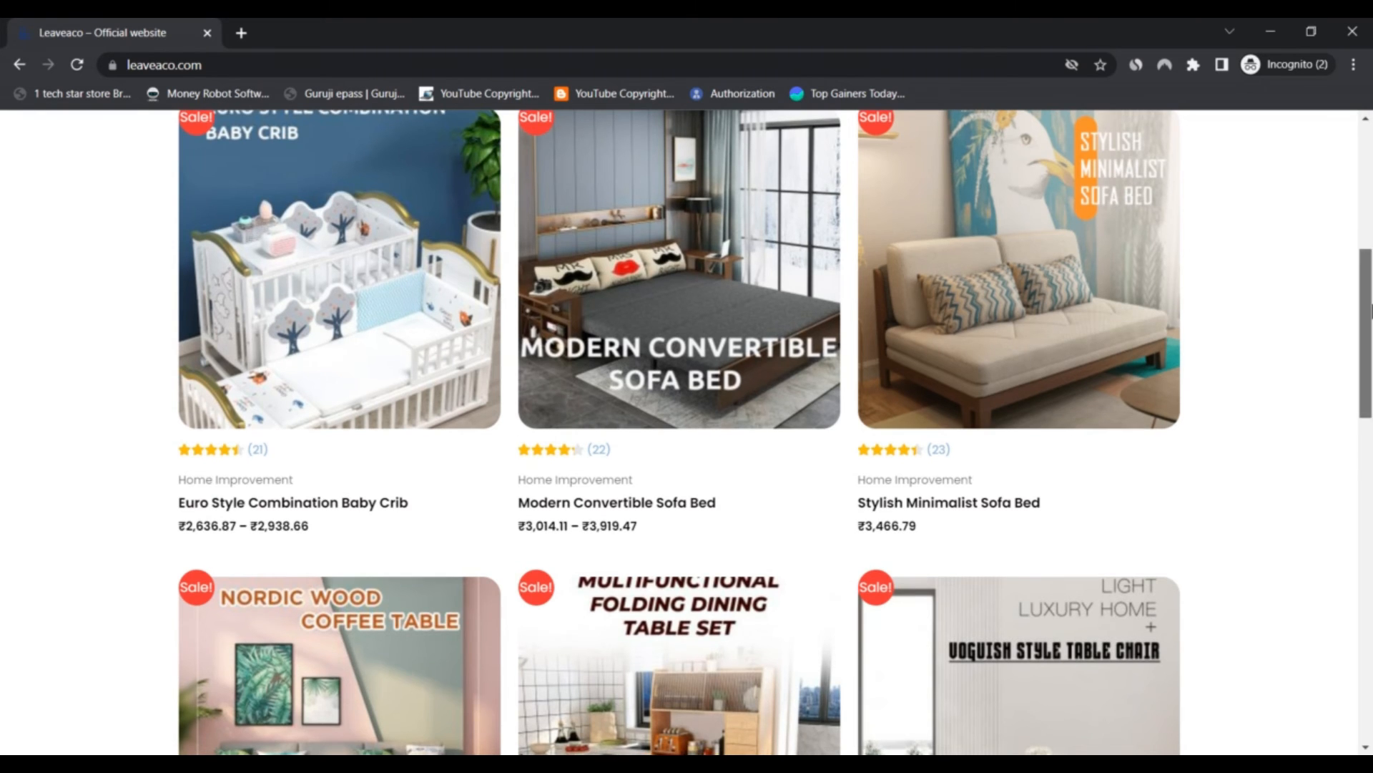
scroll("down", 3)
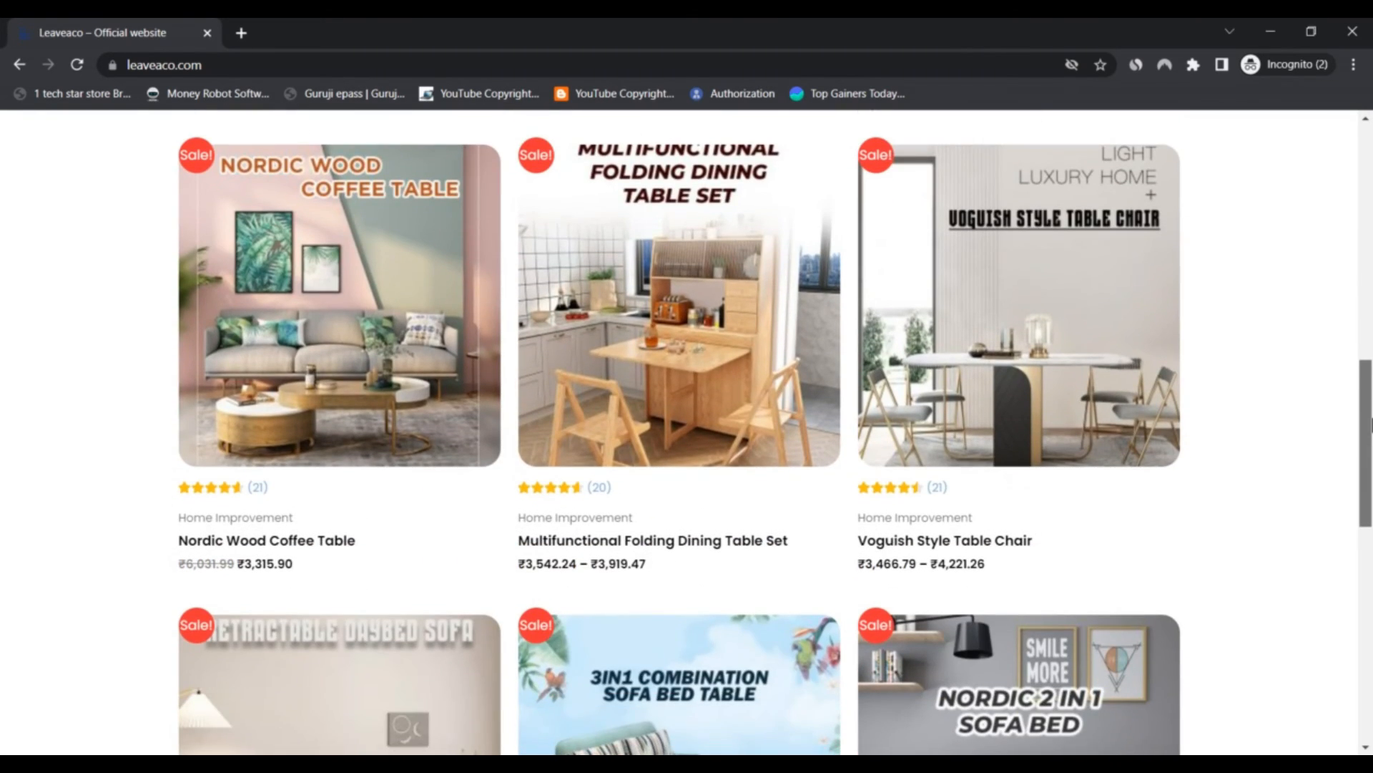
scroll("up", 3)
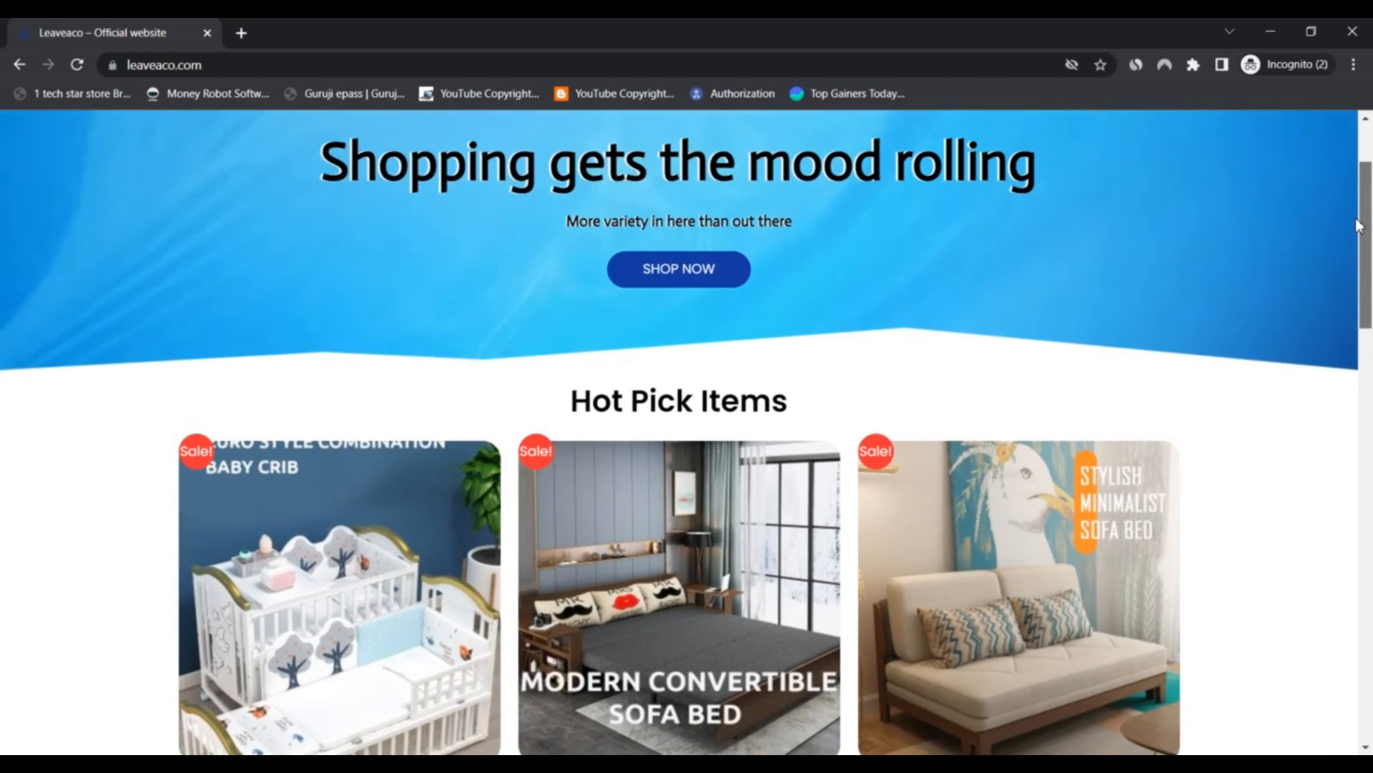